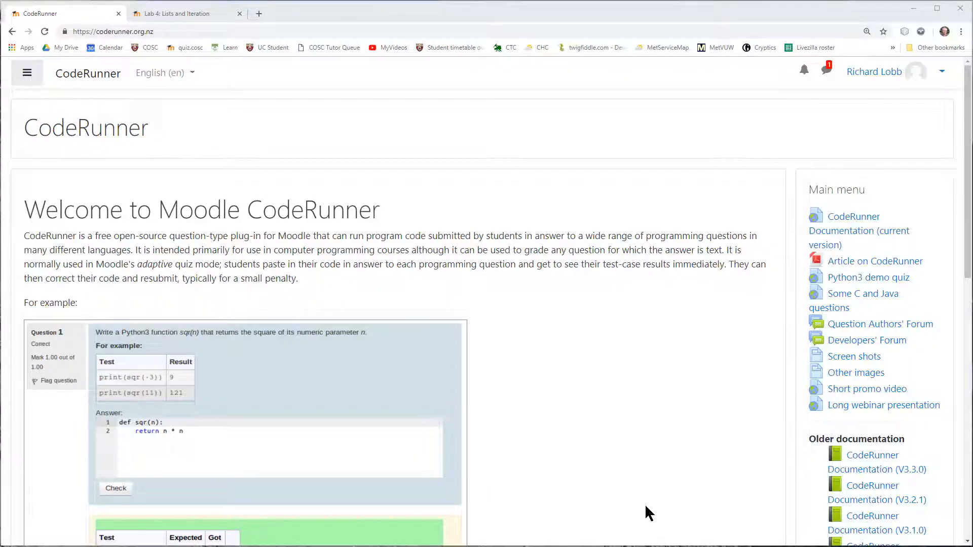
pyautogui.moveTo(324, 214)
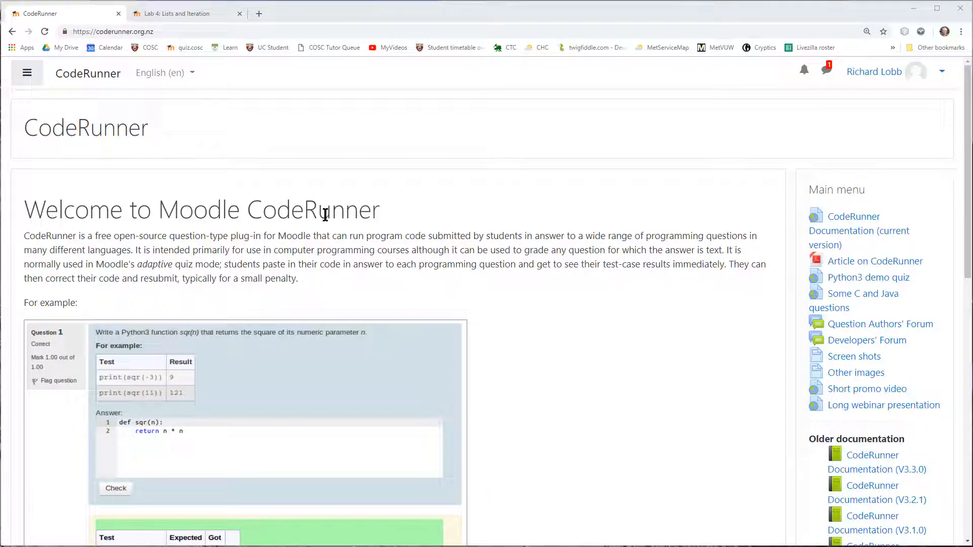
# - Highlight heading words, select the address bar, and scroll down to the Demo quizzes list
pyautogui.doubleClick(312, 209)
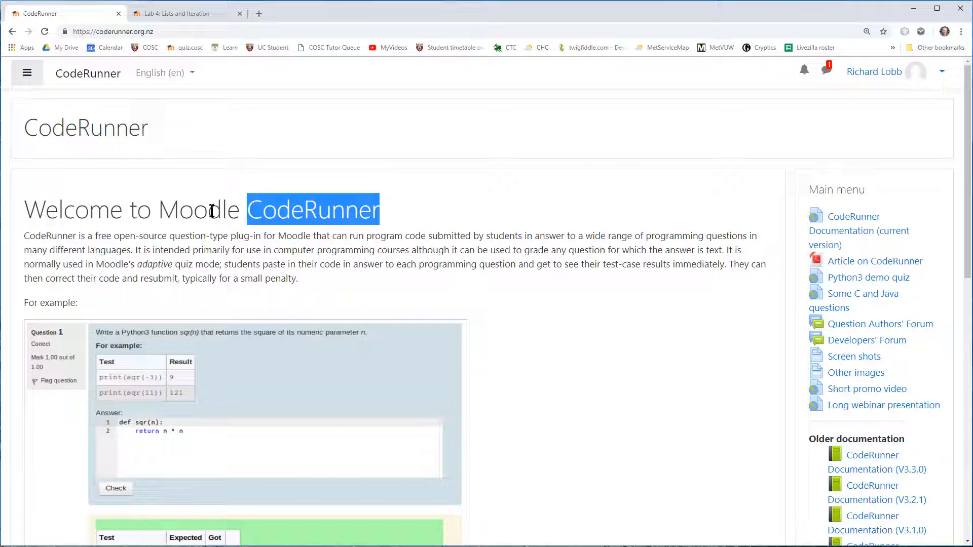
pyautogui.doubleClick(199, 209)
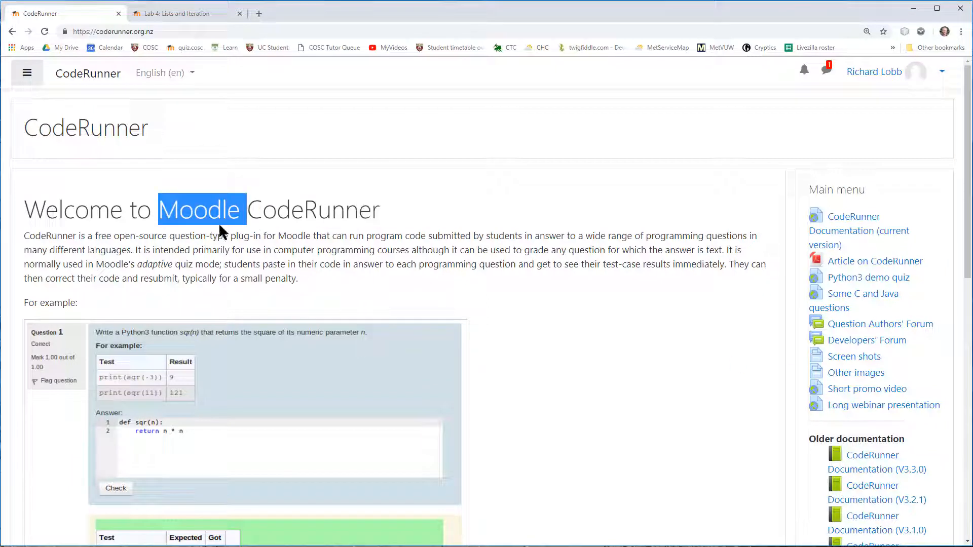
pyautogui.doubleClick(314, 209)
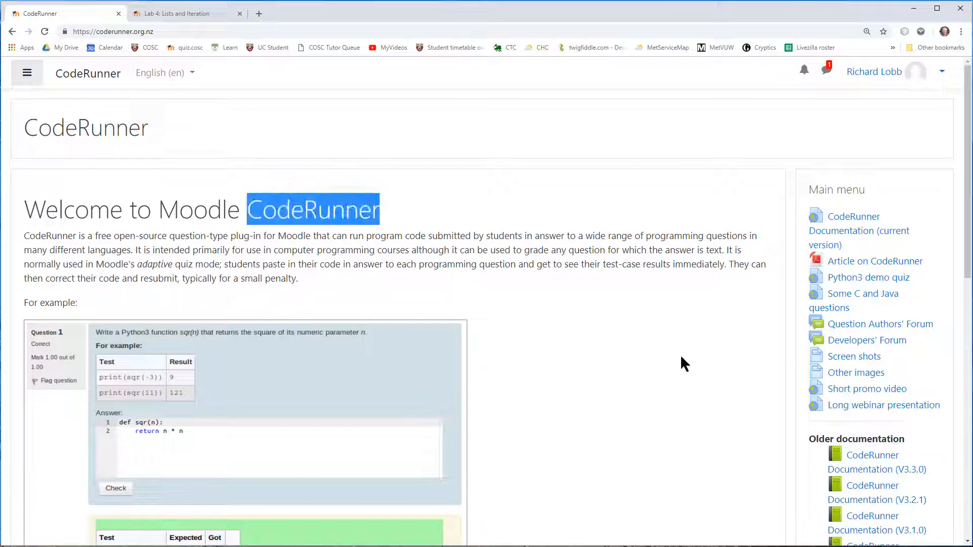
pyautogui.moveTo(319, 226)
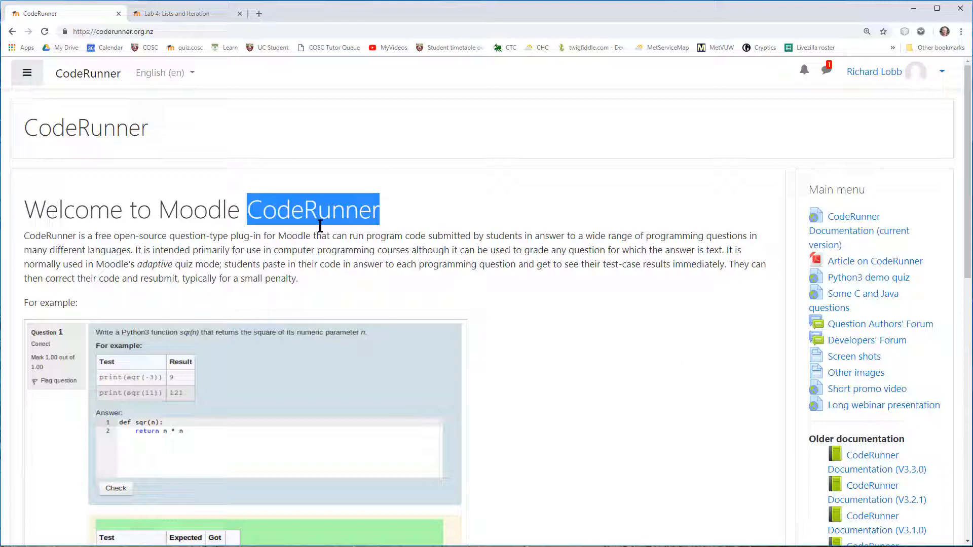
pyautogui.moveTo(649, 287)
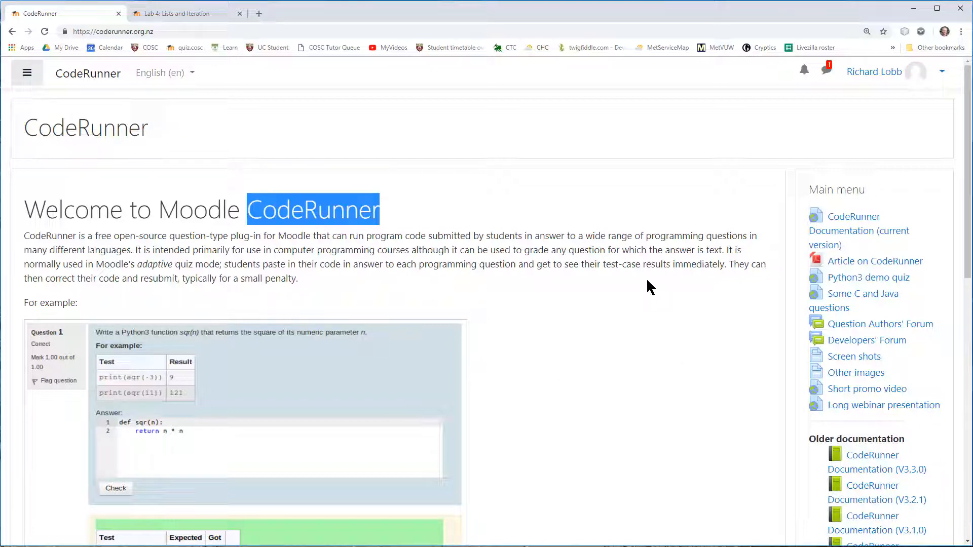
pyautogui.moveTo(424, 242)
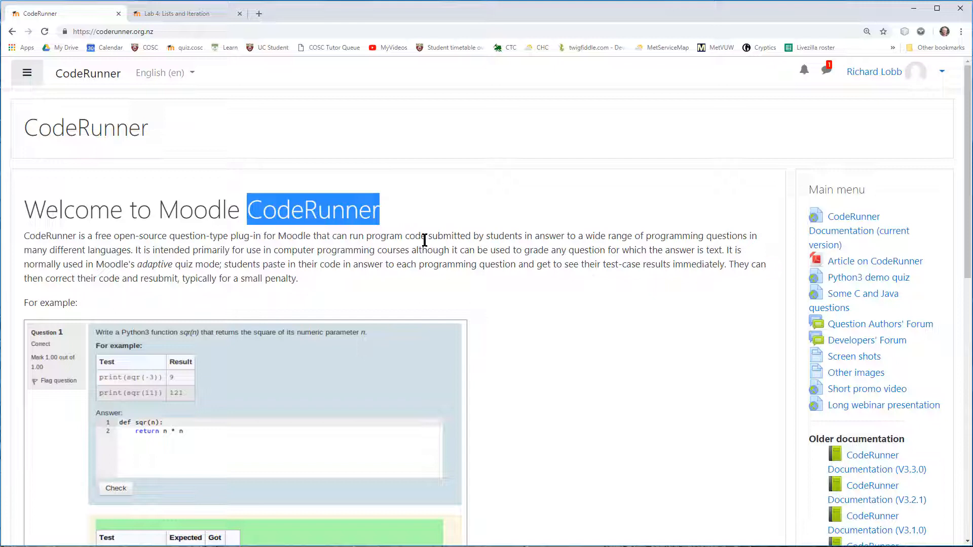
pyautogui.moveTo(366, 242)
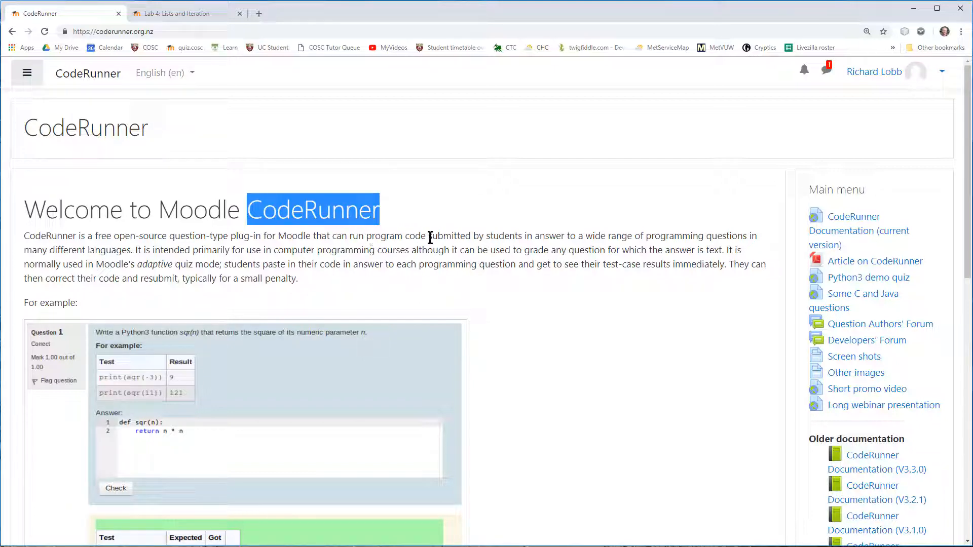
pyautogui.moveTo(582, 287)
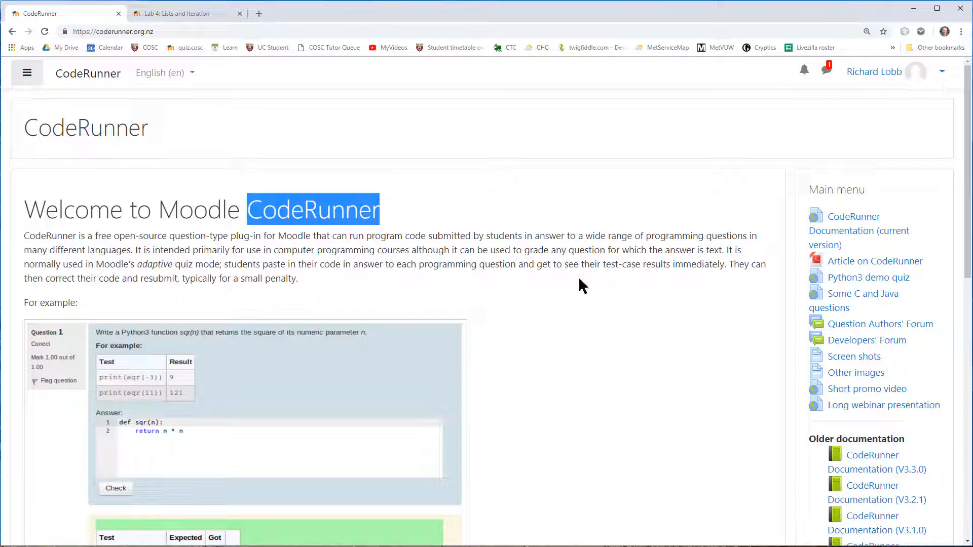
pyautogui.moveTo(95, 254)
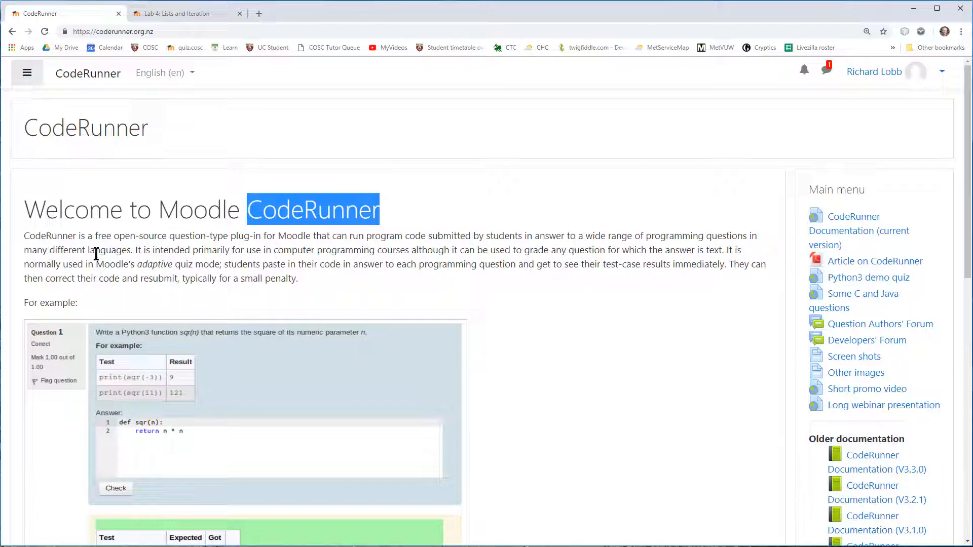
pyautogui.moveTo(481, 288)
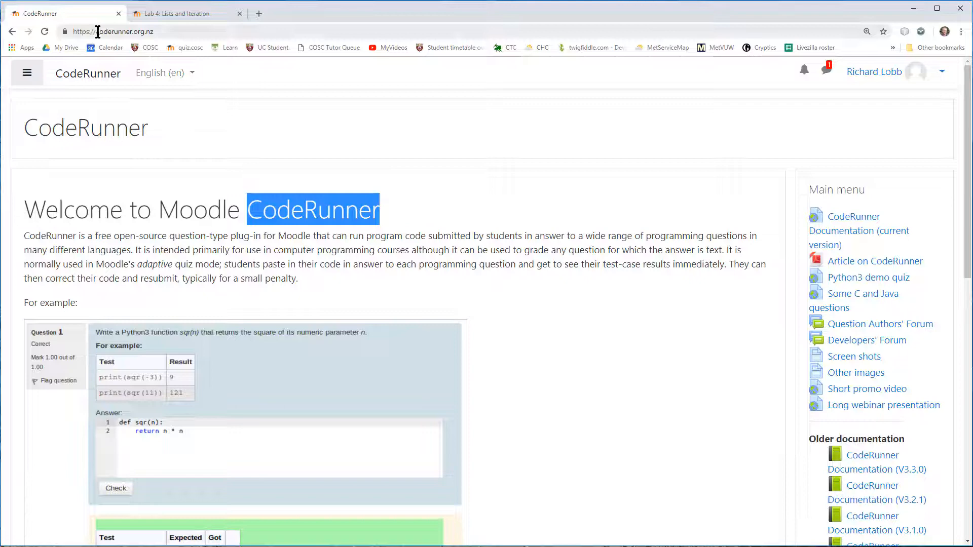
pyautogui.click(124, 32)
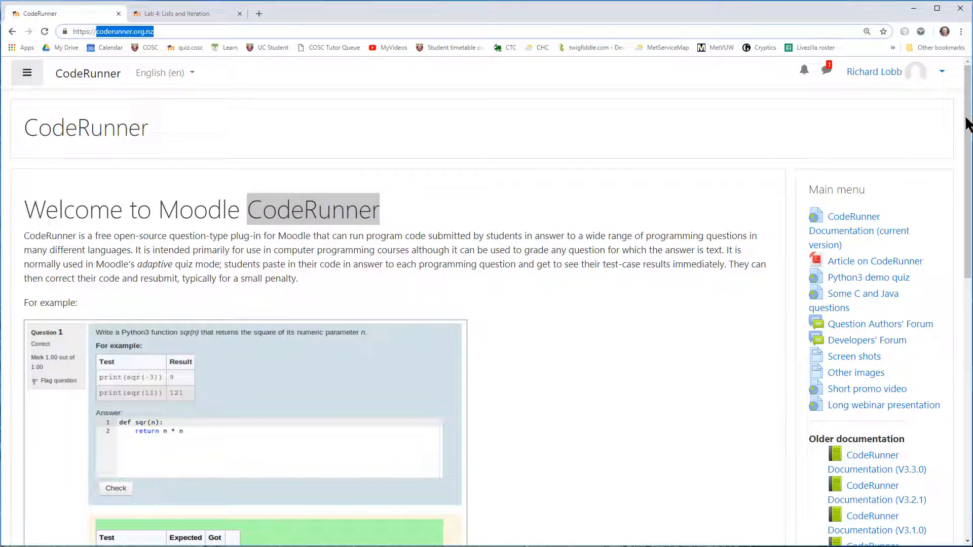
pyautogui.scroll(-3)
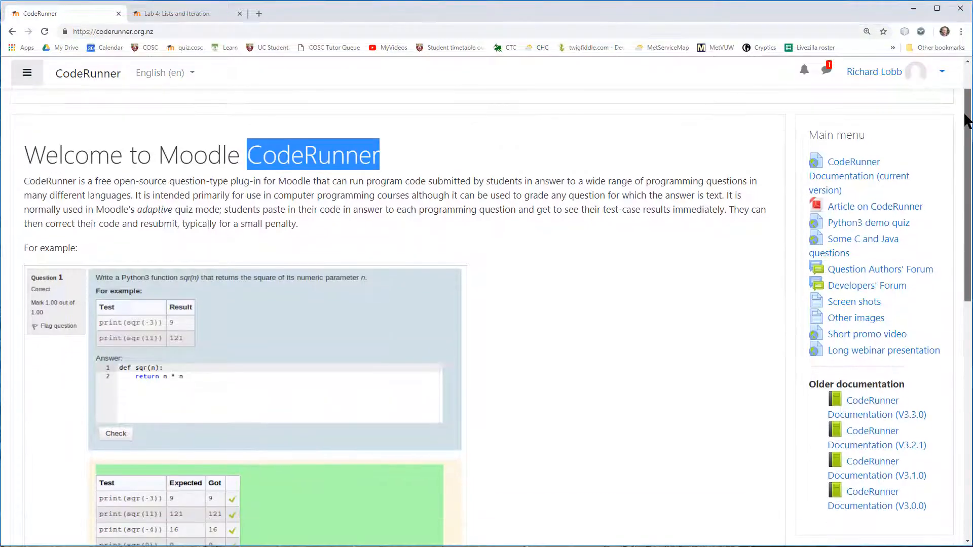
pyautogui.scroll(-3)
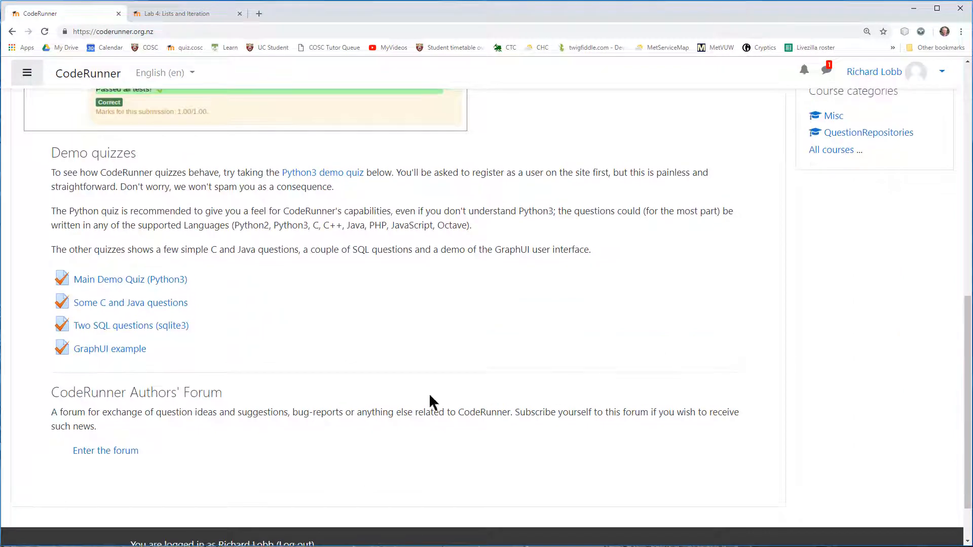
pyautogui.moveTo(130, 279)
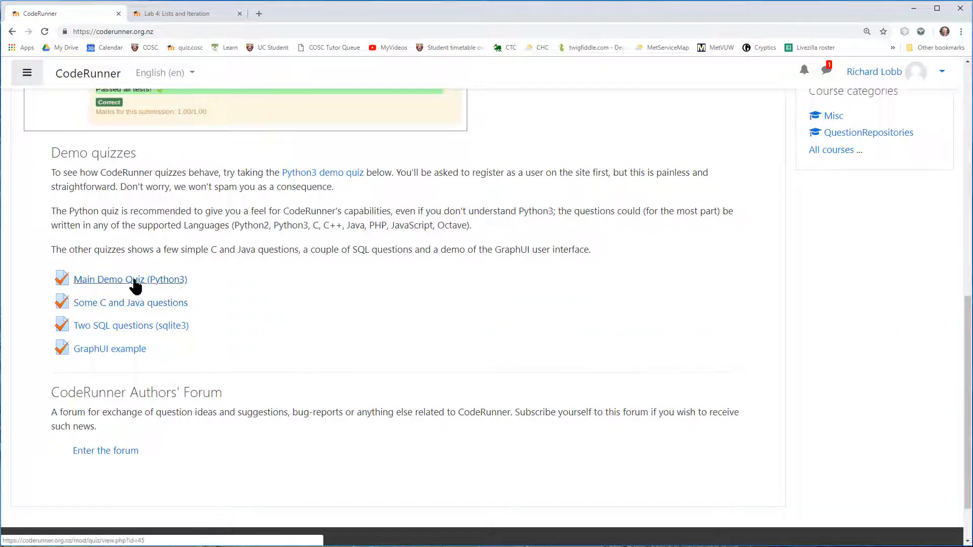
# - Open the Main Demo Quiz (Python3) and start a new attempt showing Question 1
pyautogui.click(130, 279)
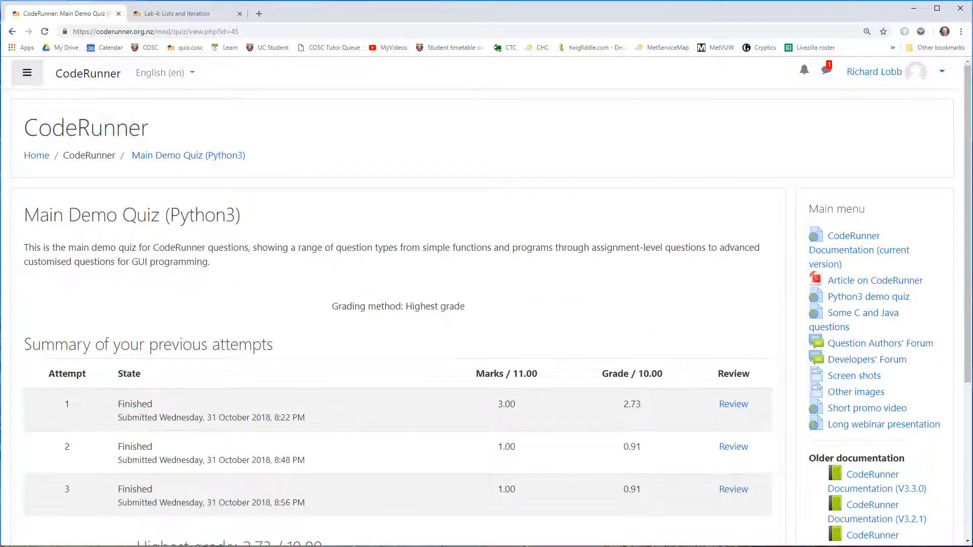
pyautogui.scroll(-3)
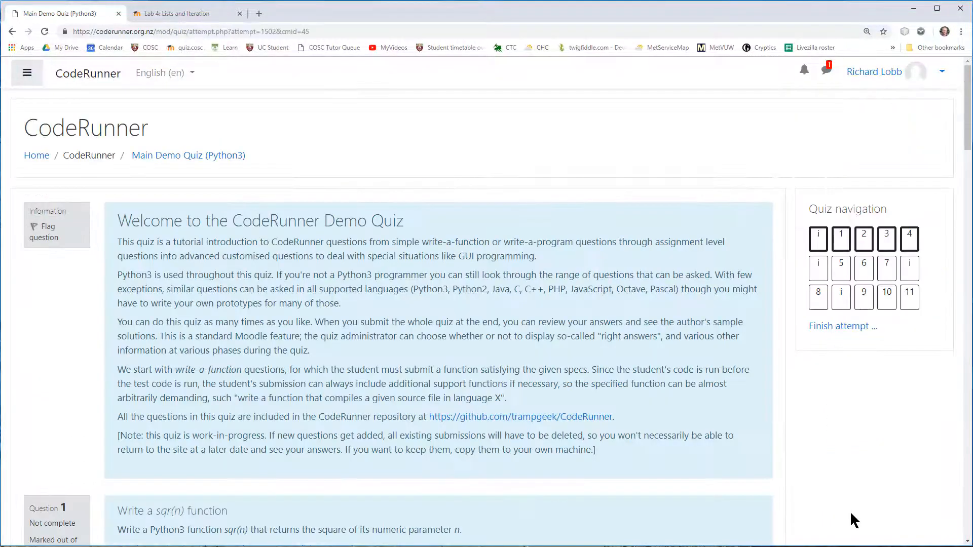
pyautogui.moveTo(862, 409)
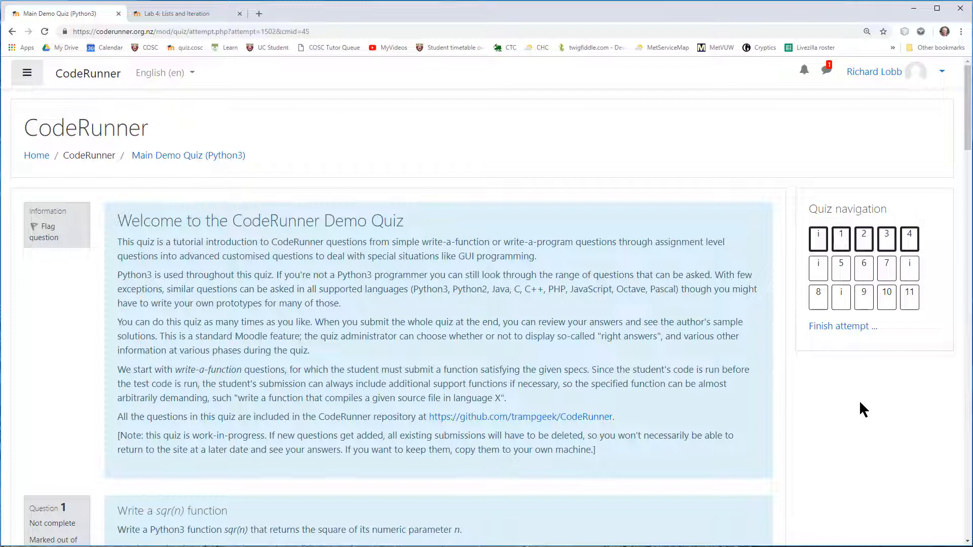
pyautogui.moveTo(535, 319)
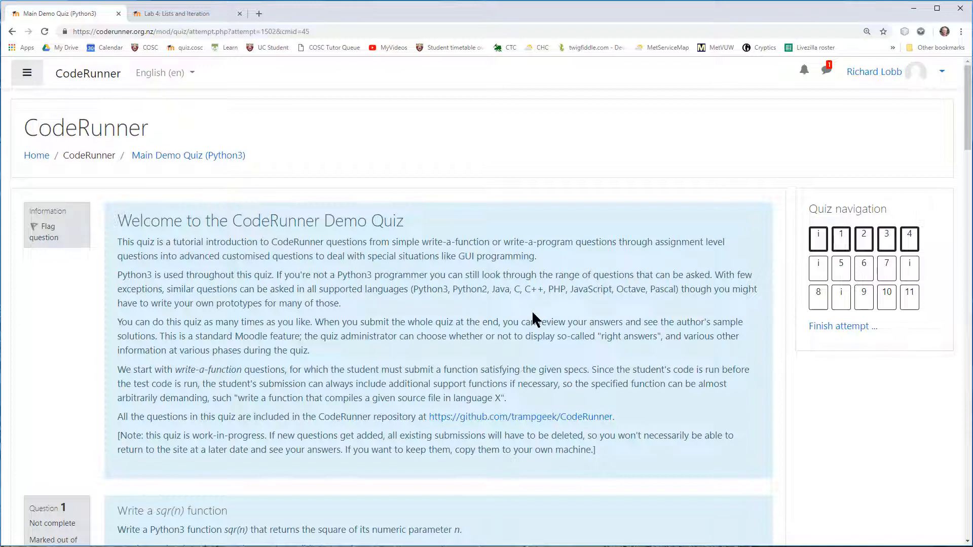
pyautogui.moveTo(396, 305)
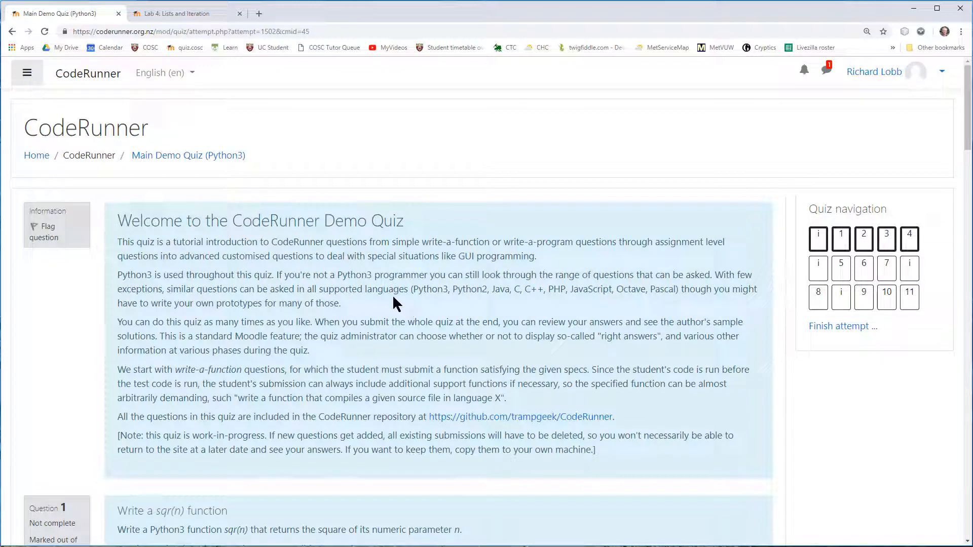
pyautogui.moveTo(390, 336)
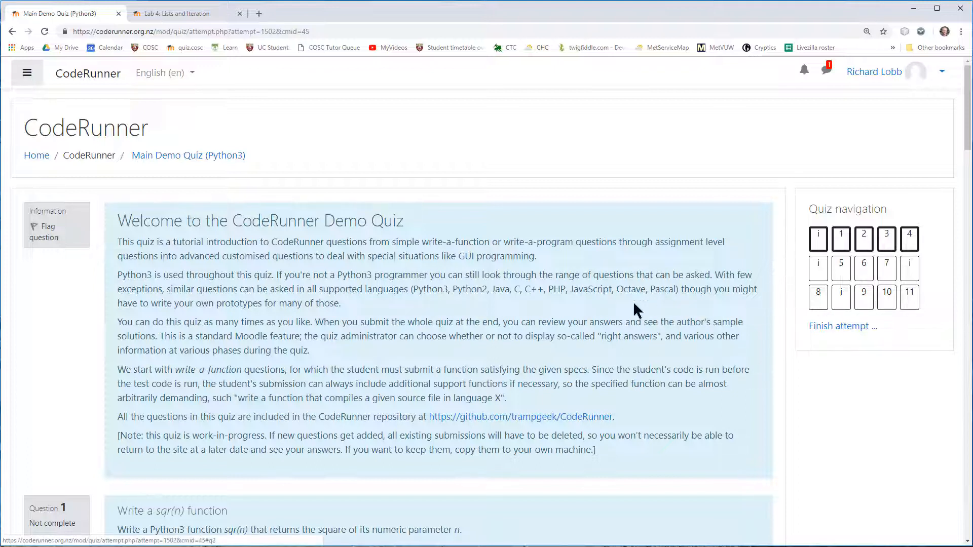
pyautogui.moveTo(626, 415)
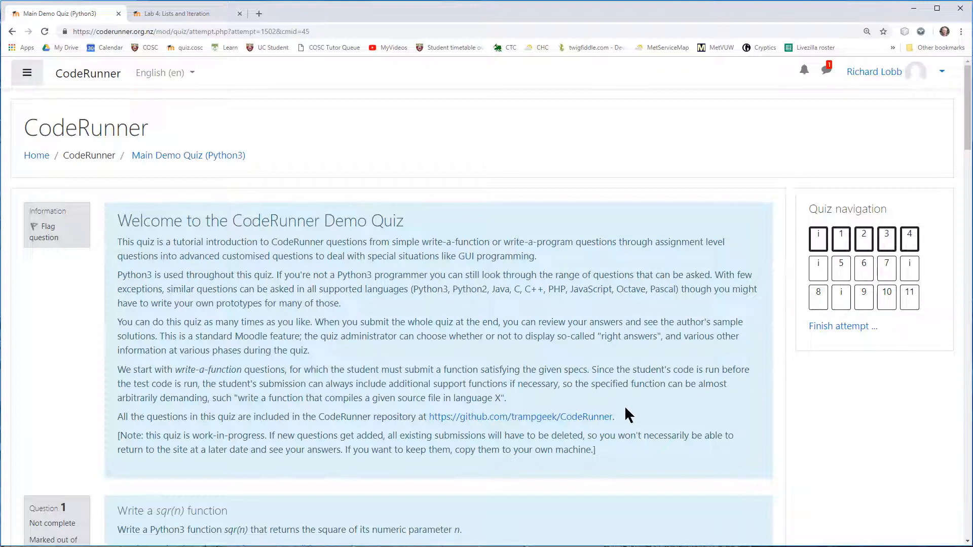
# - Scroll down to Question 1 asking for a Python3 sqr(n) function
pyautogui.scroll(-3)
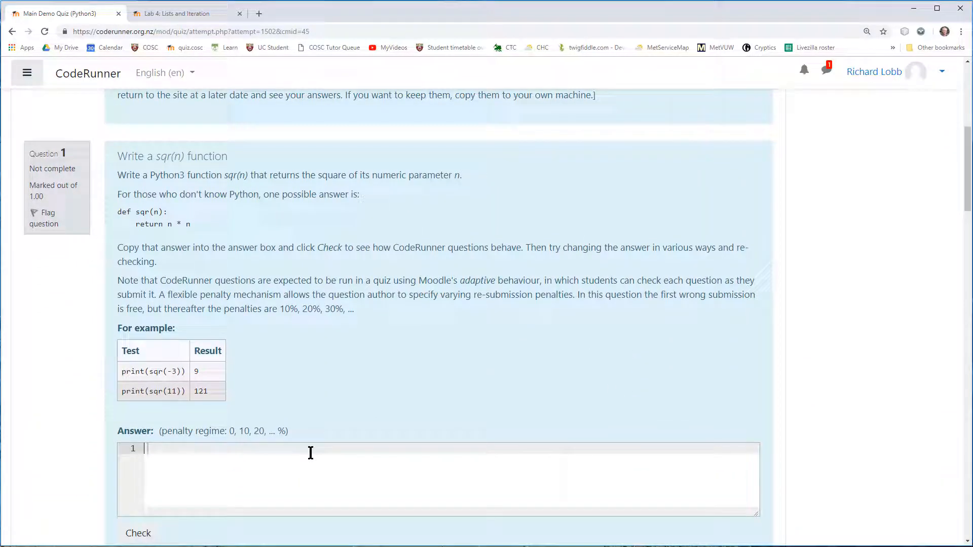
pyautogui.moveTo(139, 189)
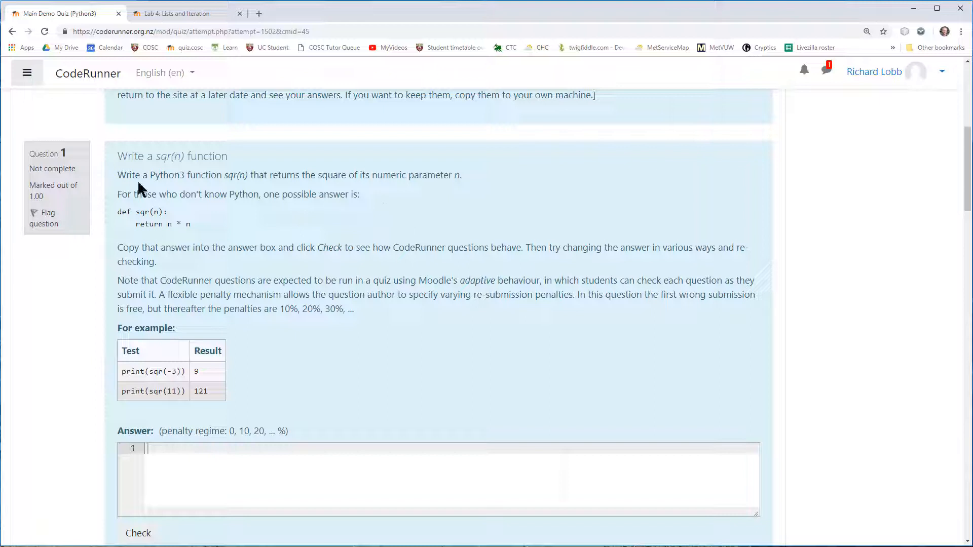
pyautogui.moveTo(119, 175)
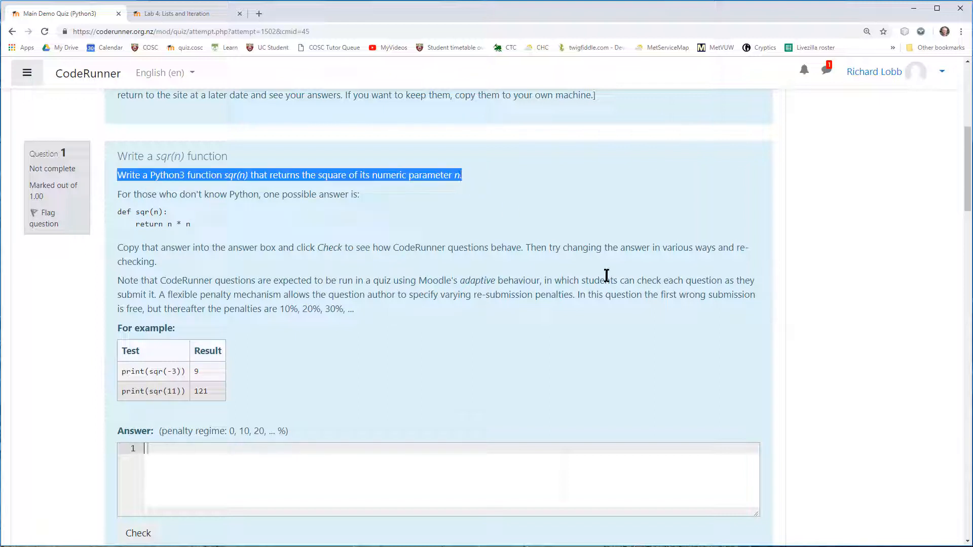
pyautogui.moveTo(513, 374)
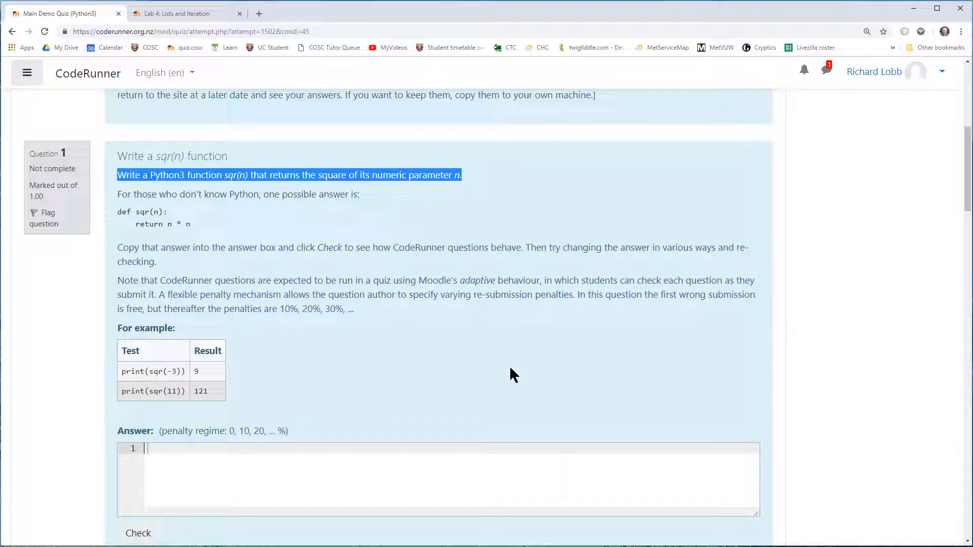
pyautogui.moveTo(521, 286)
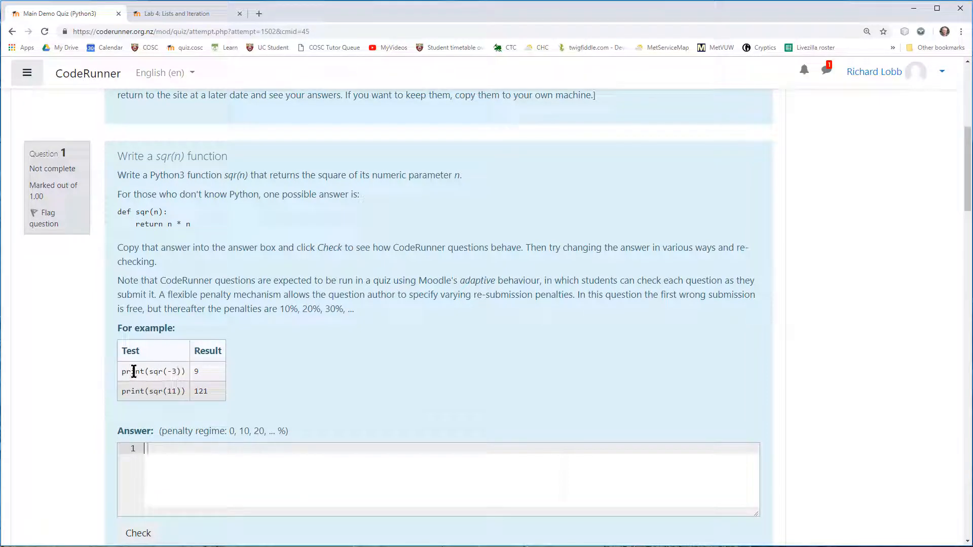
pyautogui.moveTo(171, 377)
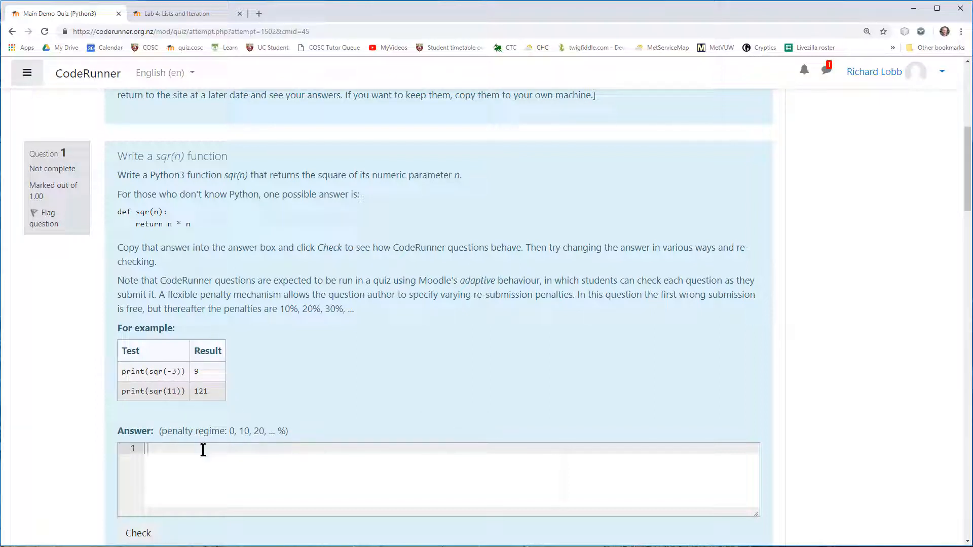
pyautogui.moveTo(454, 465)
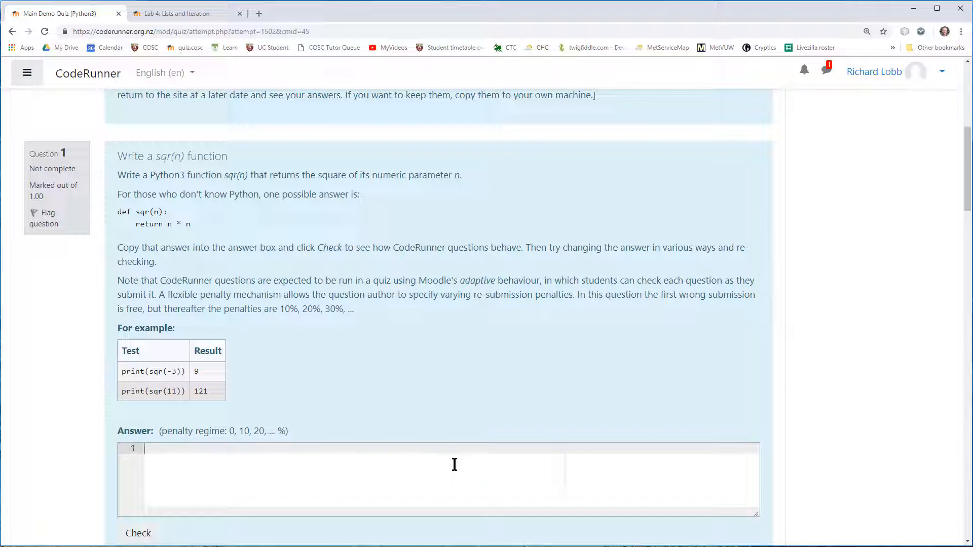
# - Write a draft answer 'def sqr(n): return n' in Question 1's answer box
pyautogui.write('def')
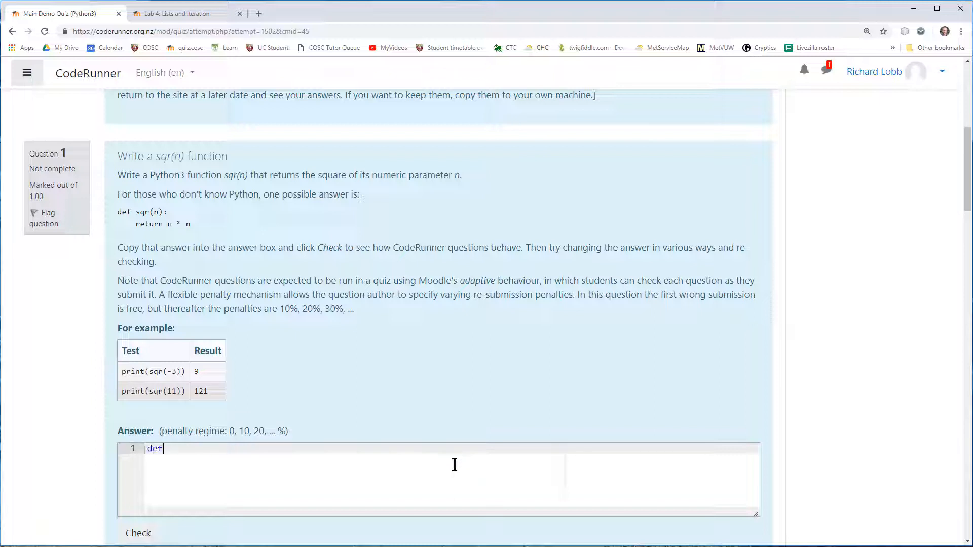
pyautogui.write('sqr(n)')
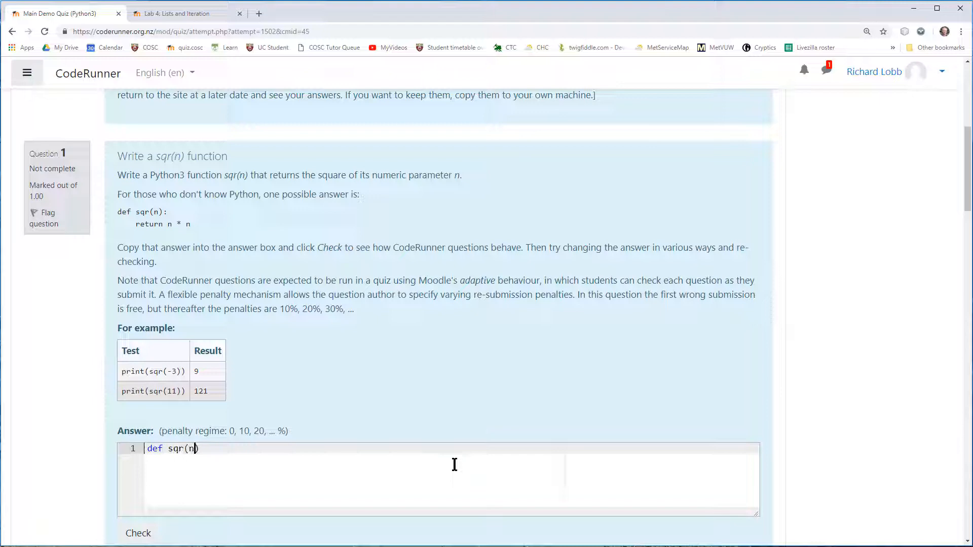
pyautogui.write('):')
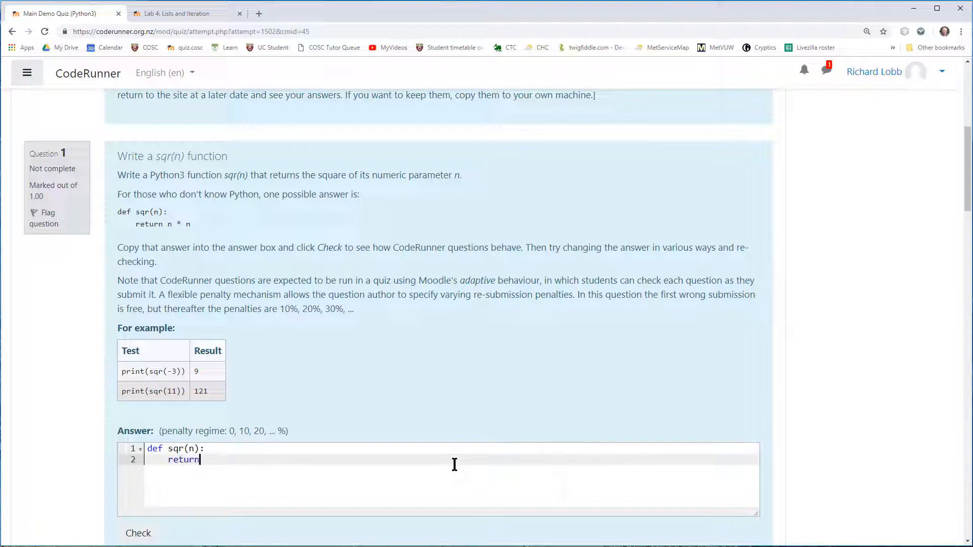
pyautogui.scroll(-3)
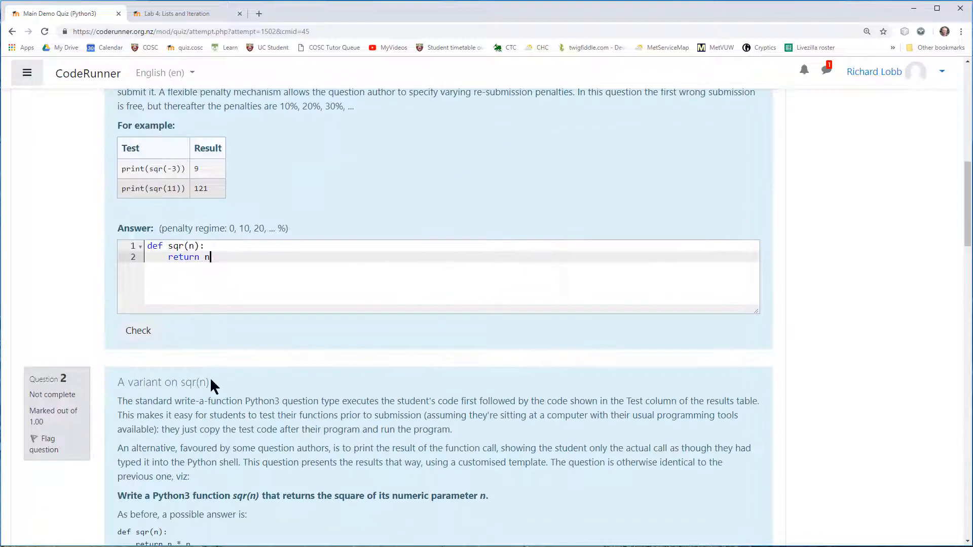
# - Check the draft sqr answer and review the failing tests, selecting the sqr(0) call
pyautogui.click(138, 331)
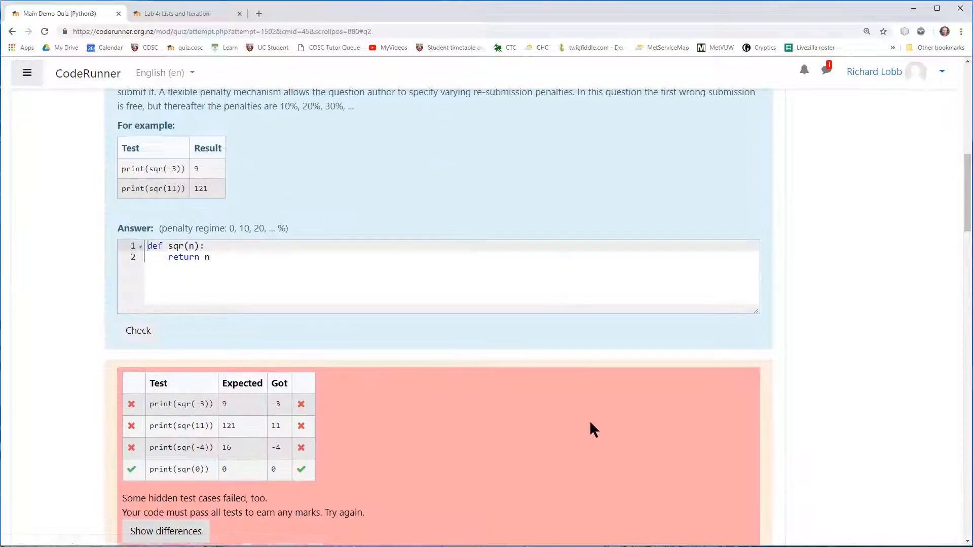
pyautogui.scroll(-3)
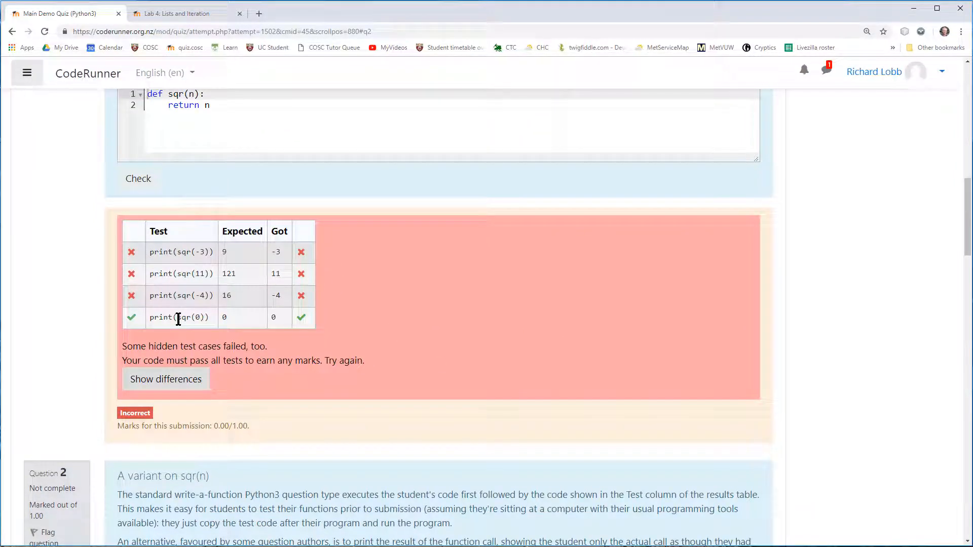
pyautogui.doubleClick(186, 317)
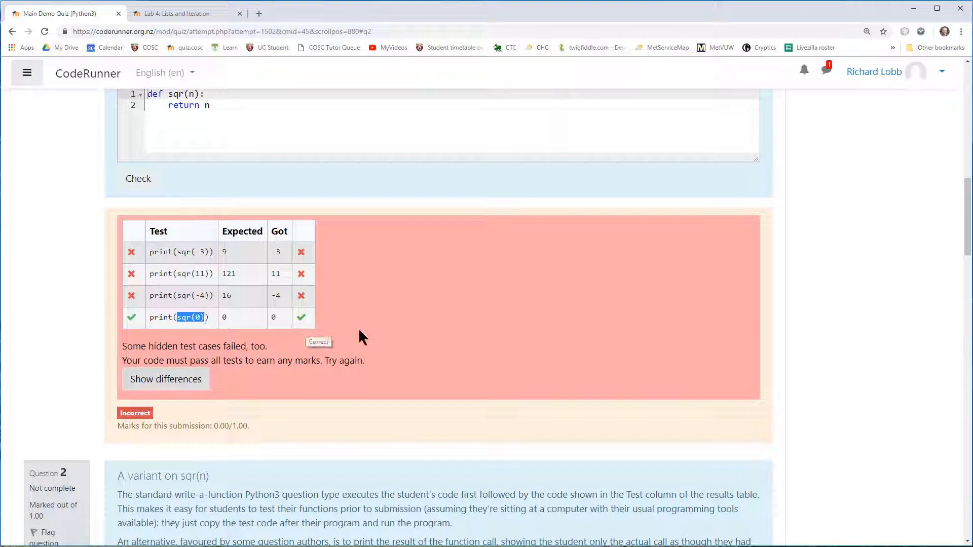
pyautogui.moveTo(450, 347)
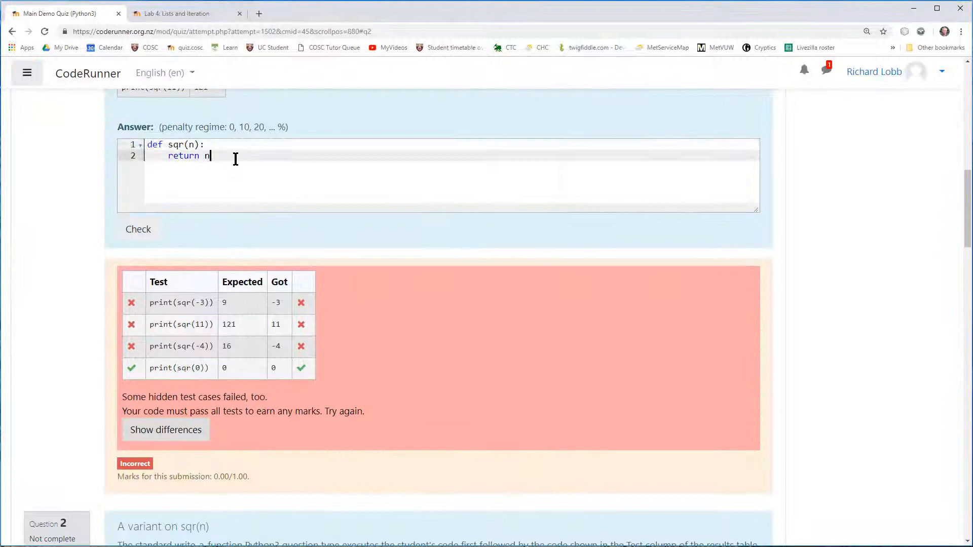
# - Fix the return line to n * n and check again, passing all four tests at 1.00/1.00
pyautogui.write('* n')
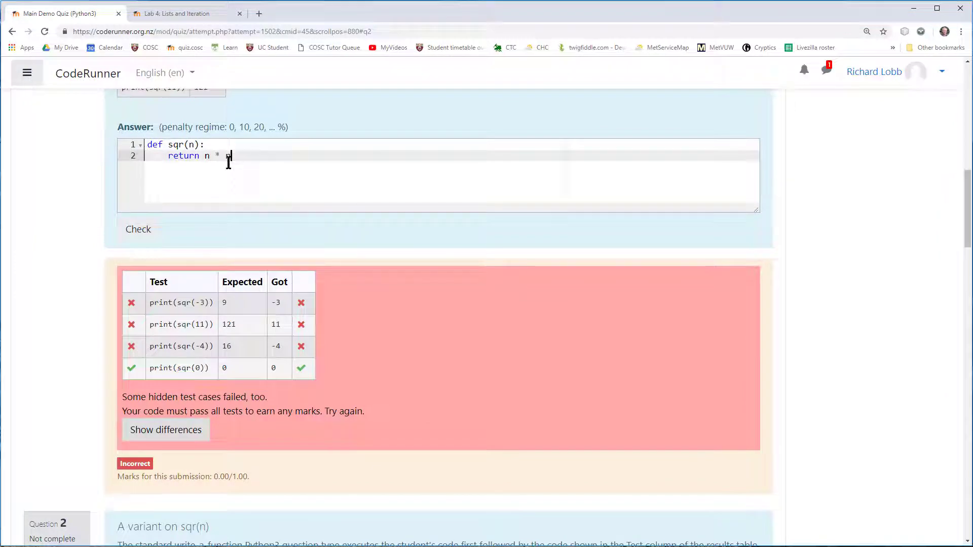
pyautogui.click(138, 229)
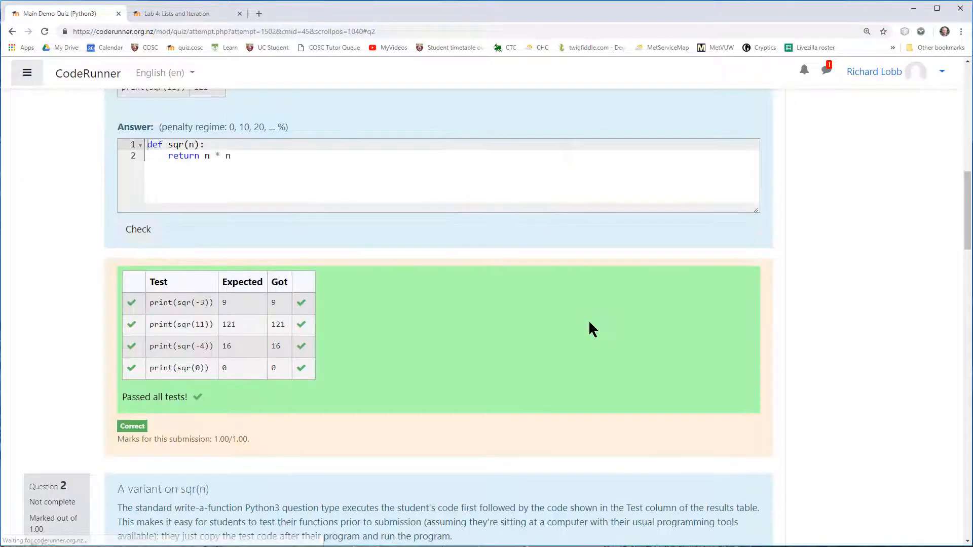
pyautogui.moveTo(601, 324)
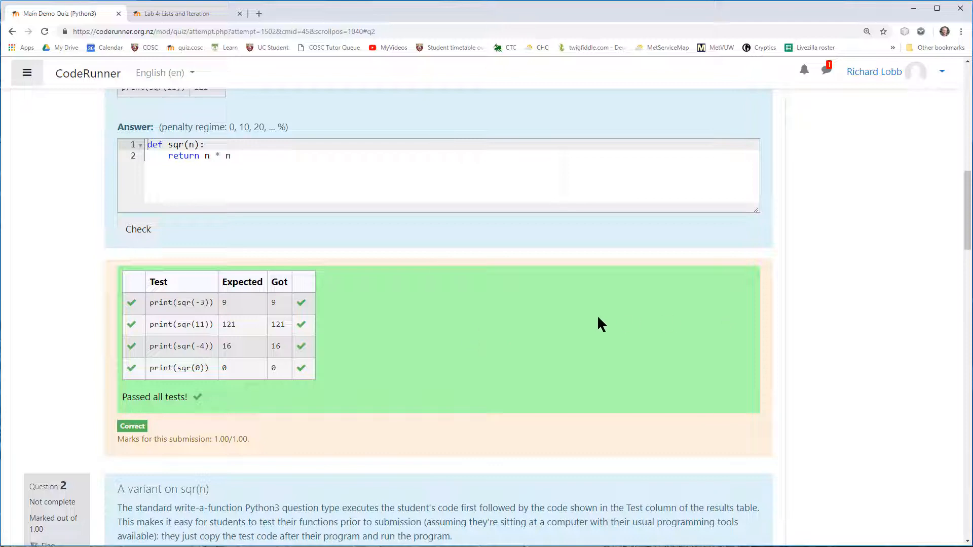
pyautogui.scroll(3)
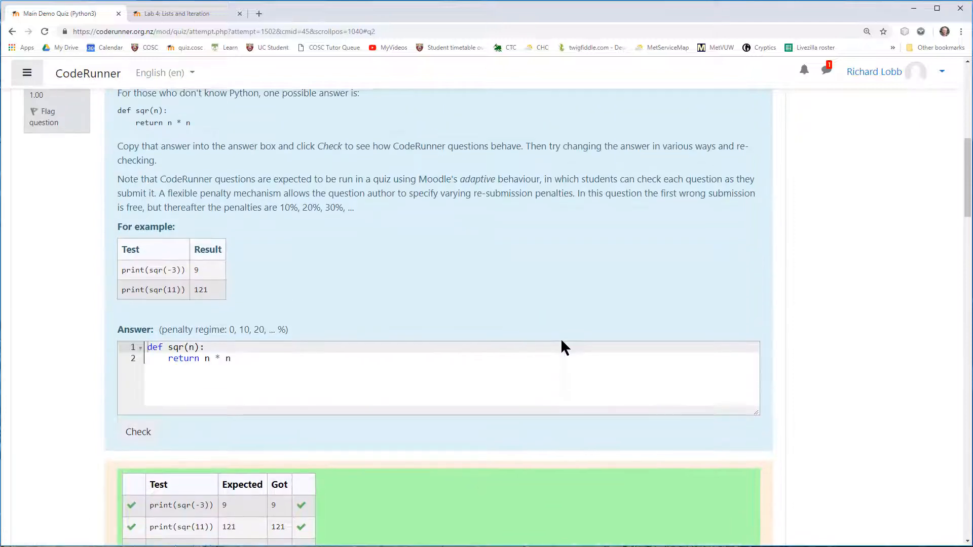
pyautogui.scroll(-3)
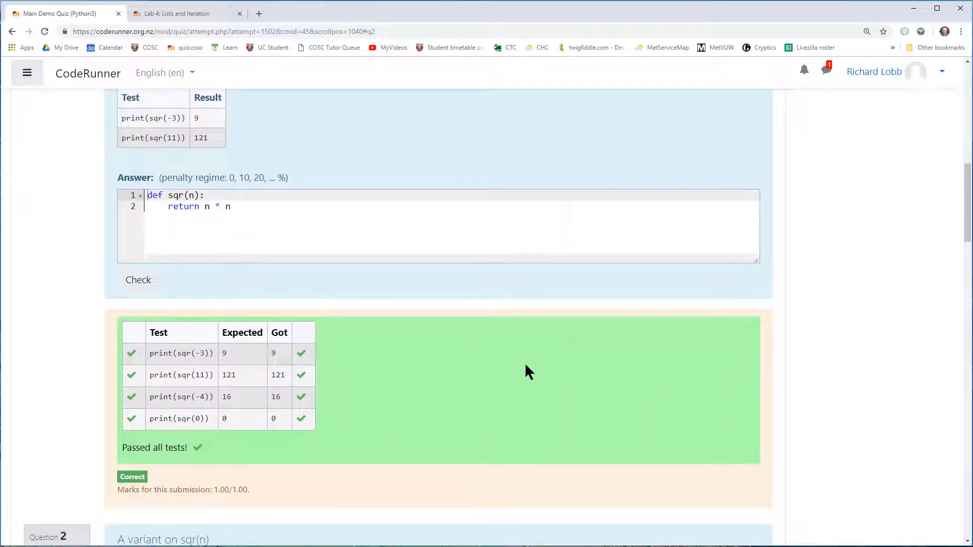
pyautogui.moveTo(352, 393)
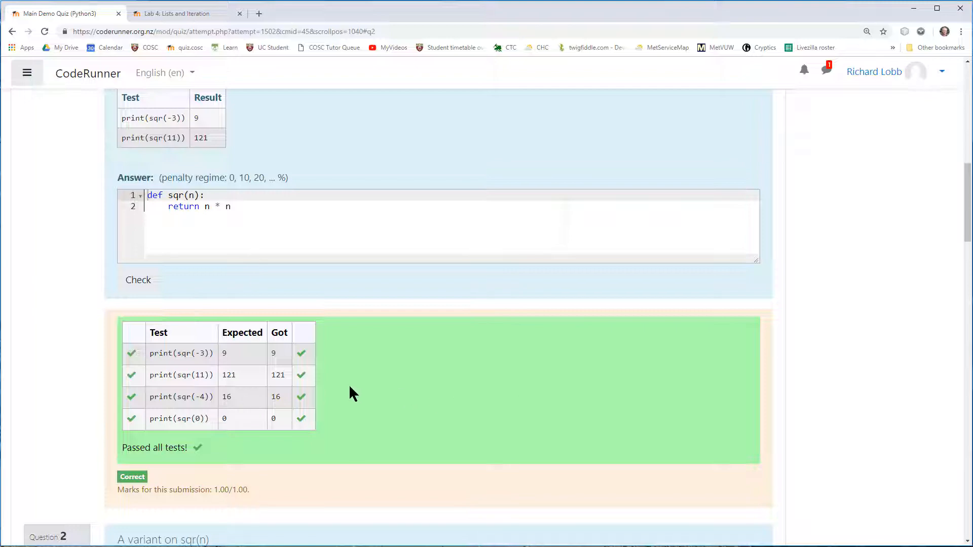
pyautogui.scroll(3)
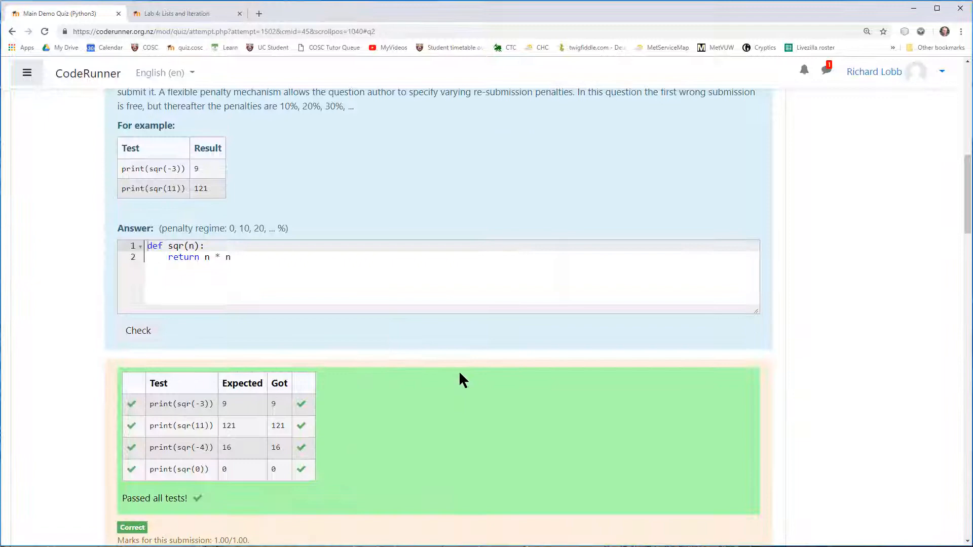
pyautogui.moveTo(583, 389)
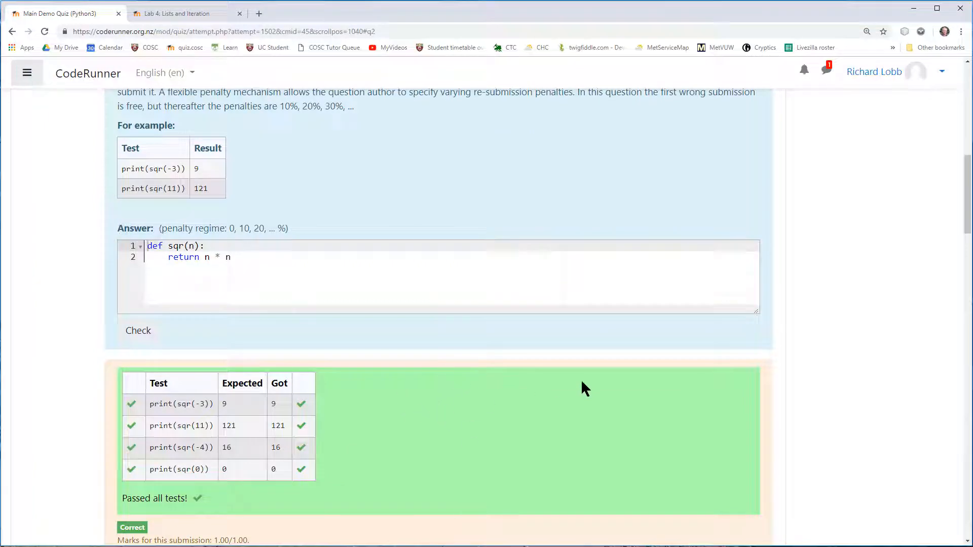
pyautogui.scroll(3)
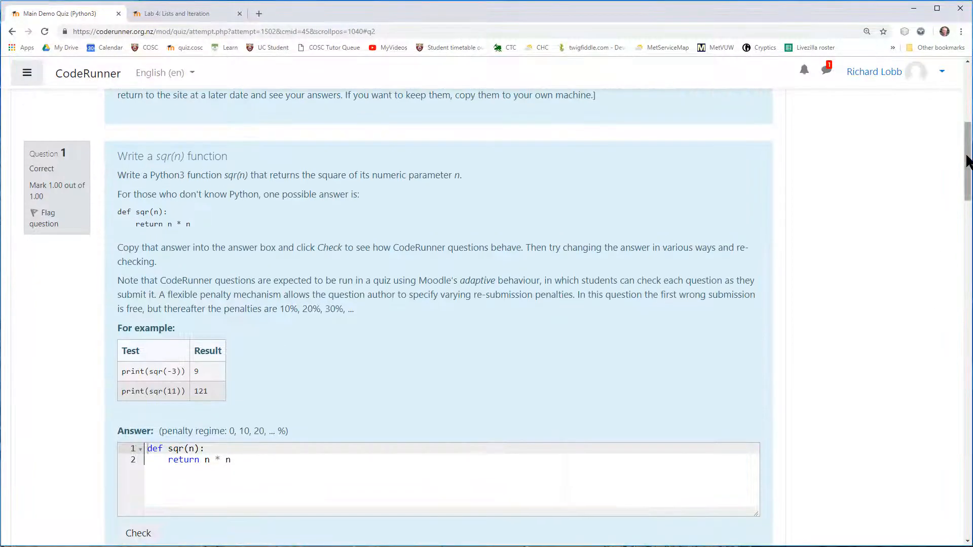
pyautogui.scroll(-3)
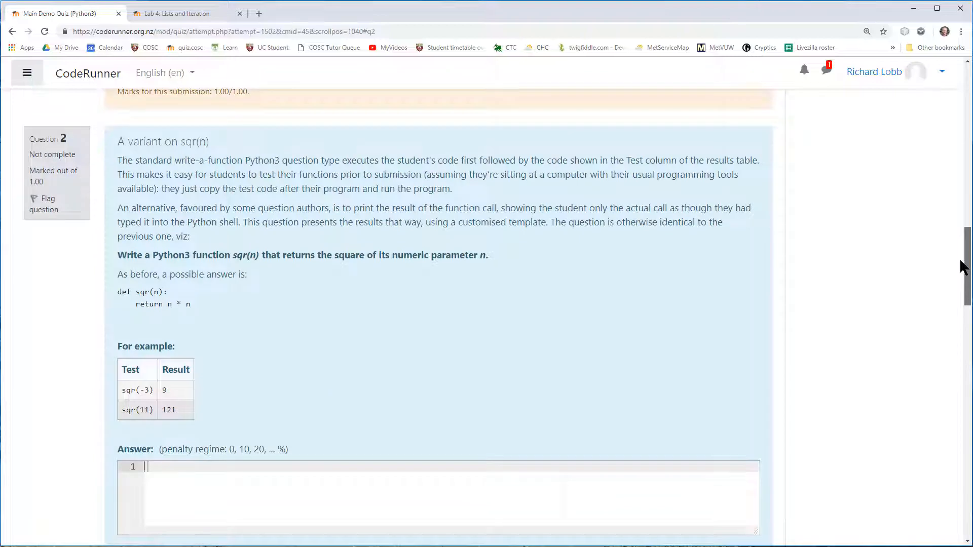
pyautogui.scroll(-3)
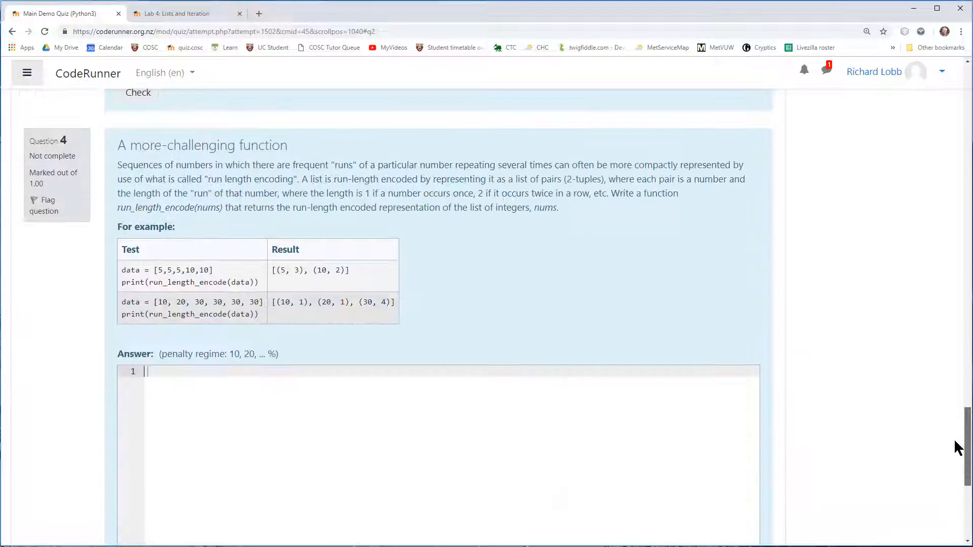
pyautogui.scroll(3)
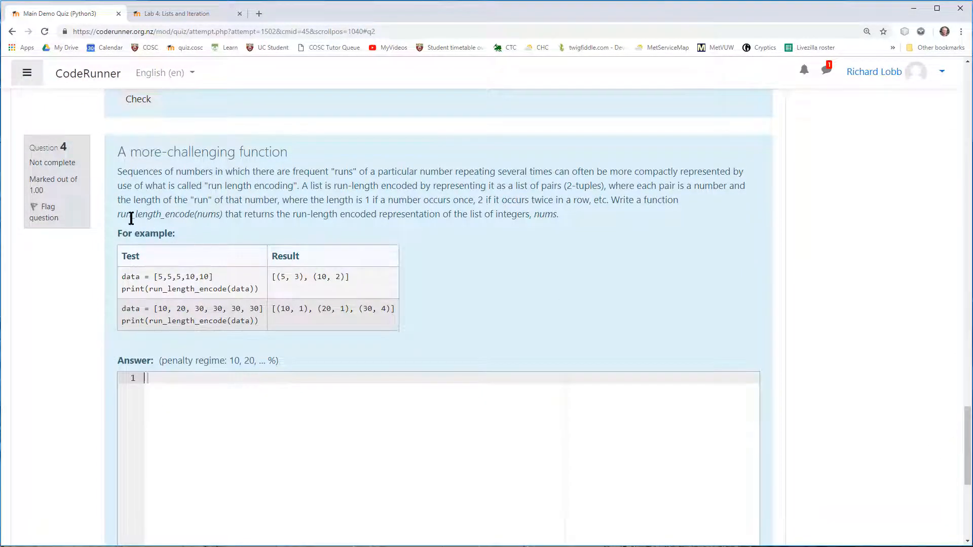
pyautogui.moveTo(118, 214); pyautogui.dragTo(219, 214)
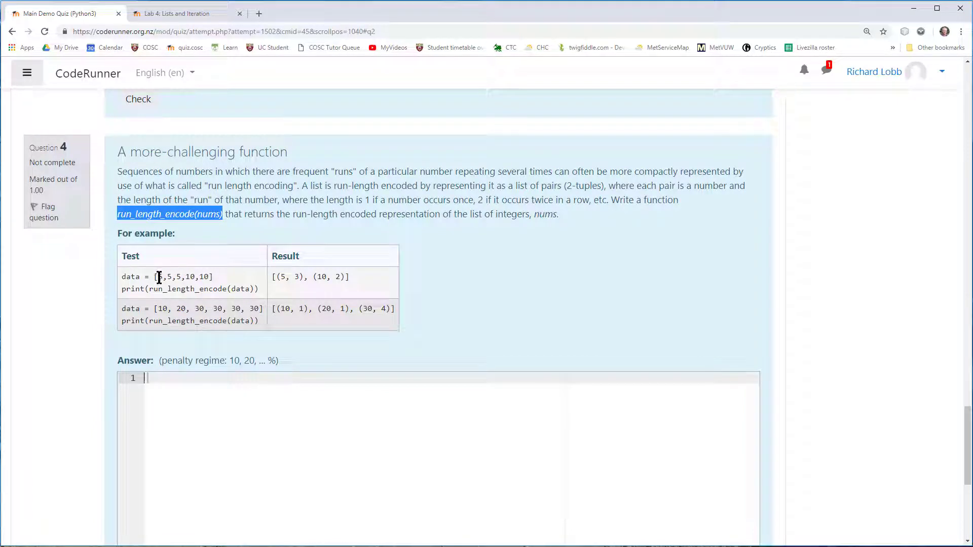
pyautogui.moveTo(270, 289)
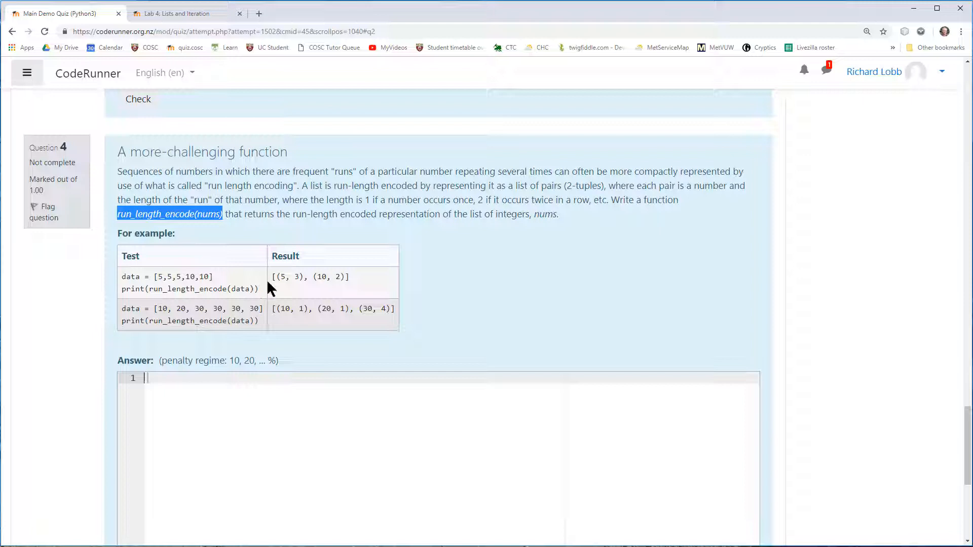
pyautogui.moveTo(279, 279)
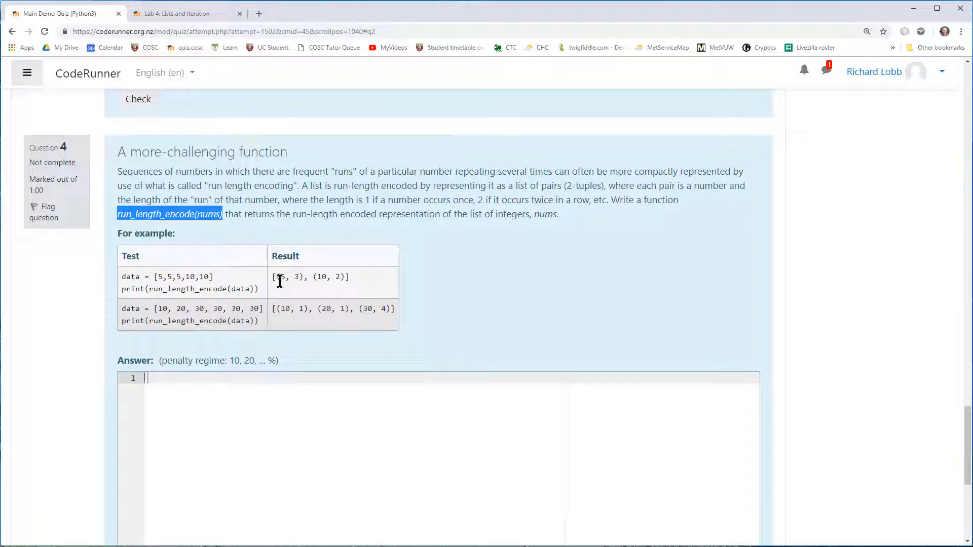
pyautogui.moveTo(321, 287)
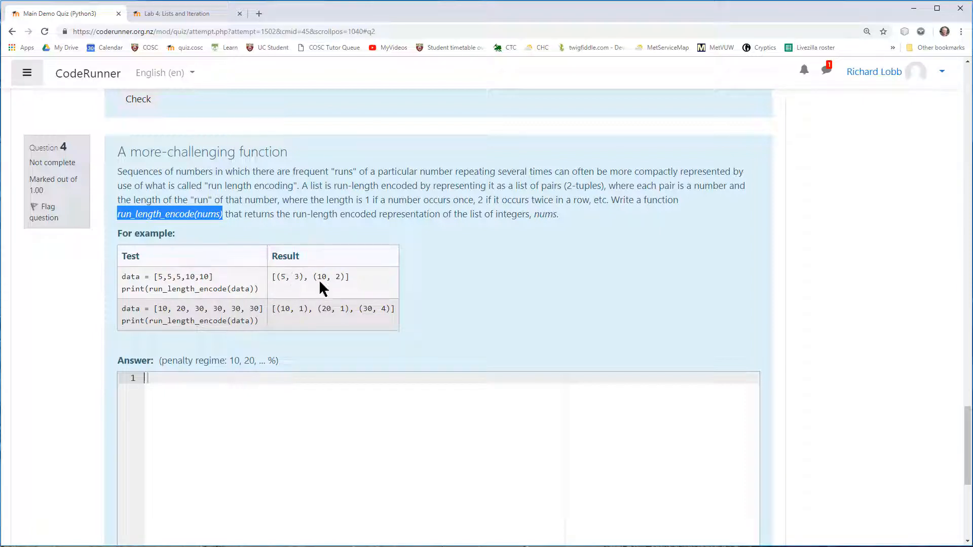
pyautogui.scroll(-3)
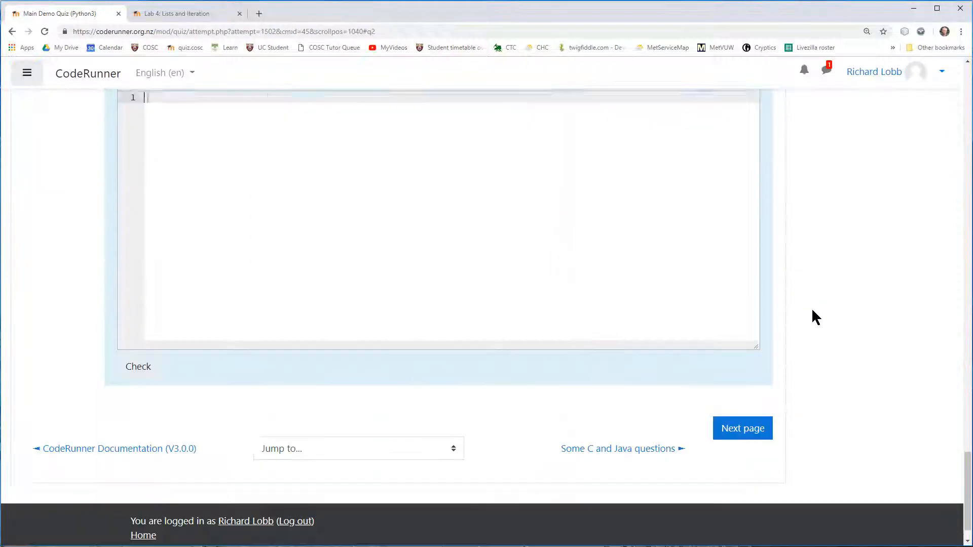
pyautogui.scroll(3)
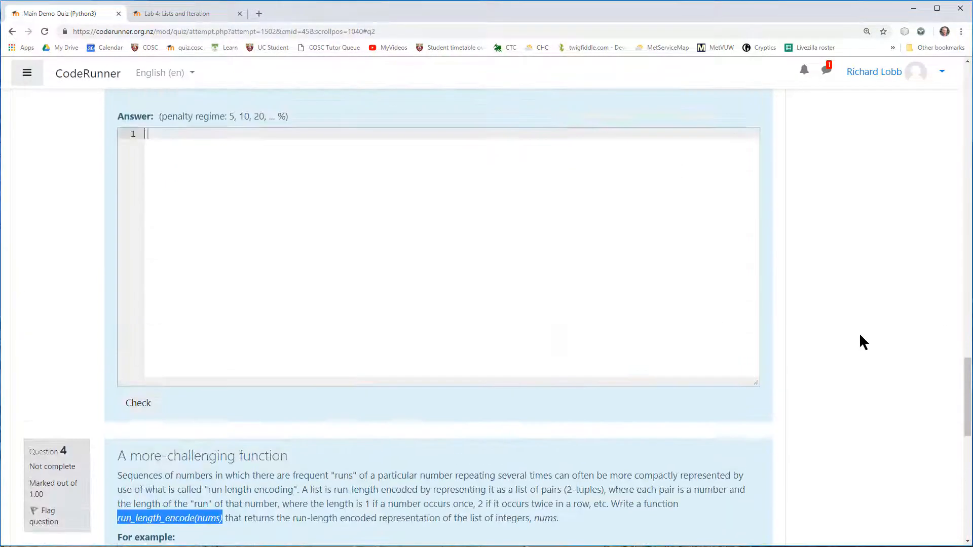
pyautogui.moveTo(966, 385)
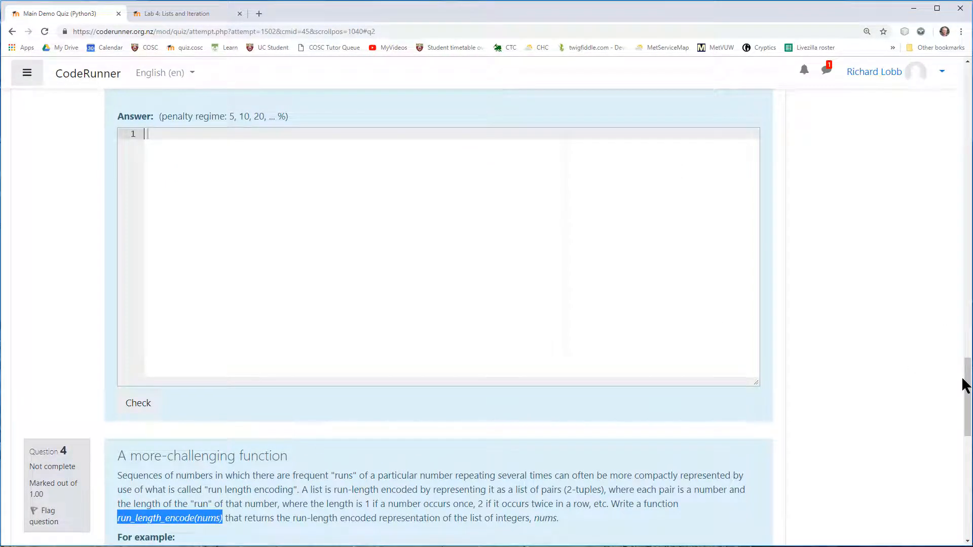
pyautogui.moveTo(946, 406)
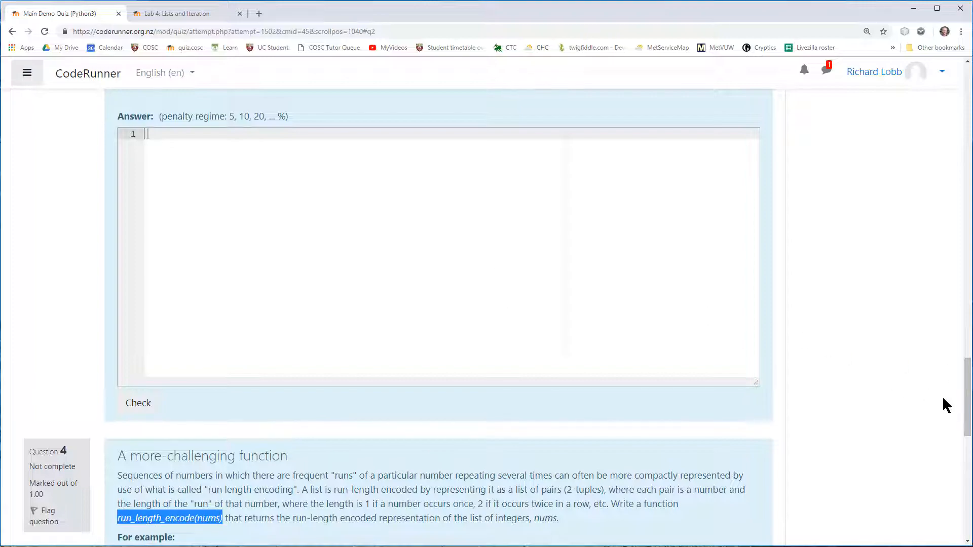
pyautogui.scroll(3)
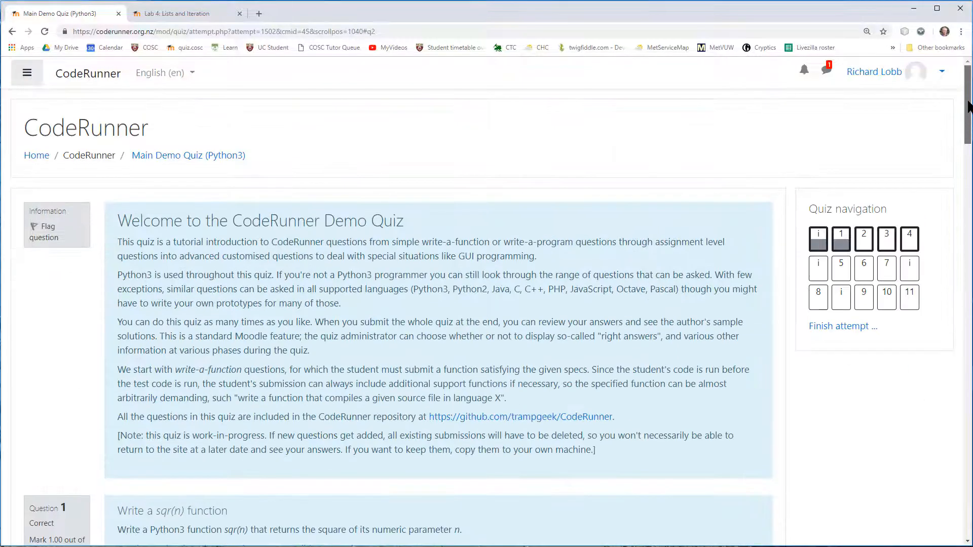
pyautogui.scroll(-3)
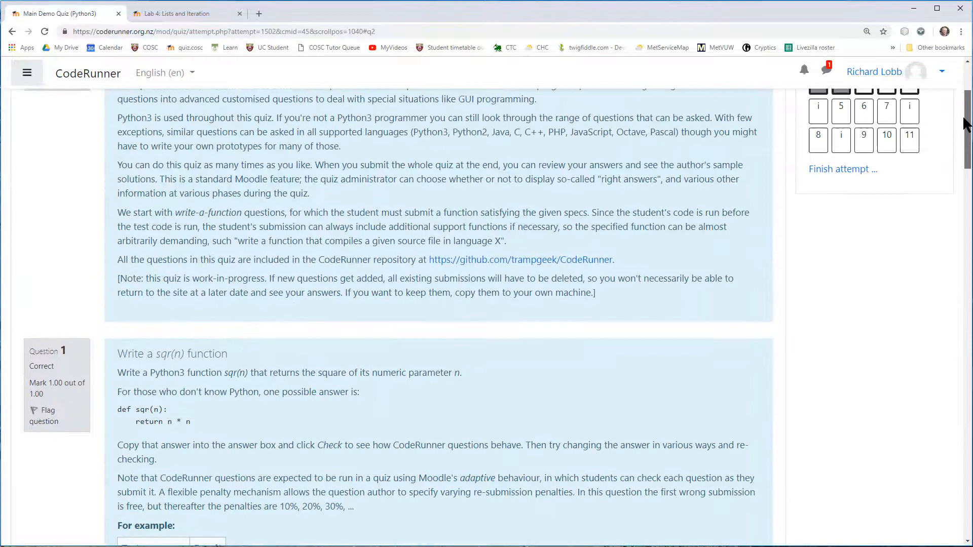
pyautogui.scroll(3)
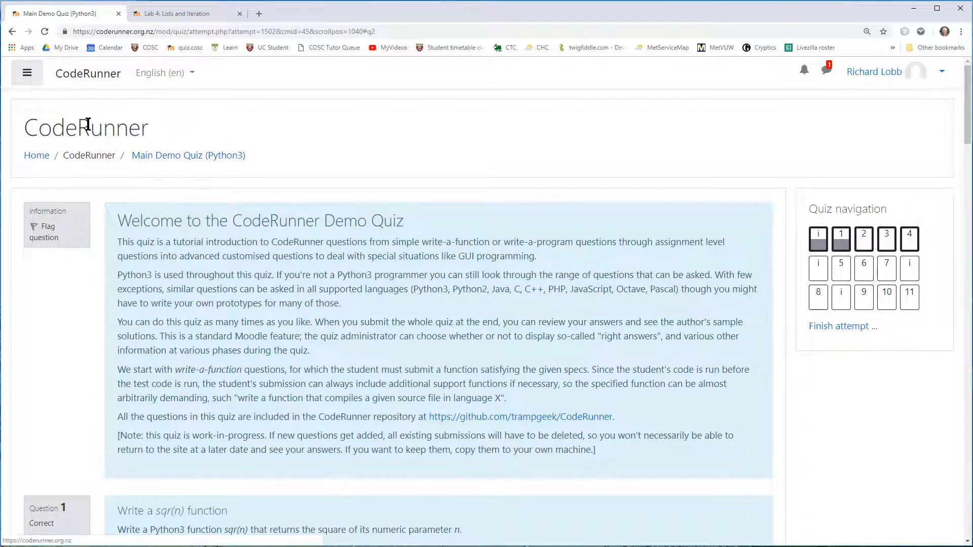
# - From the home page, open the Some C and Java questions quiz and view its attempts summary
pyautogui.click(89, 155)
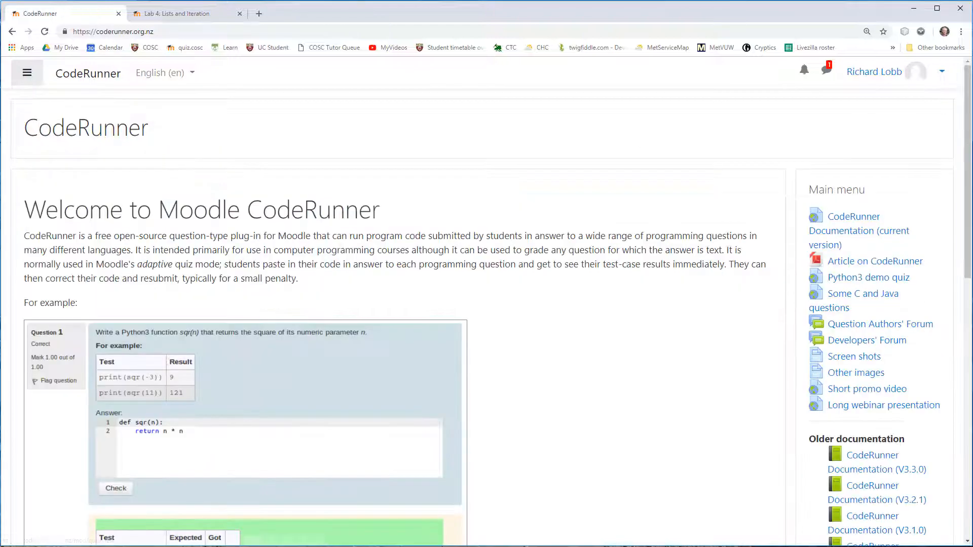
pyautogui.scroll(-3)
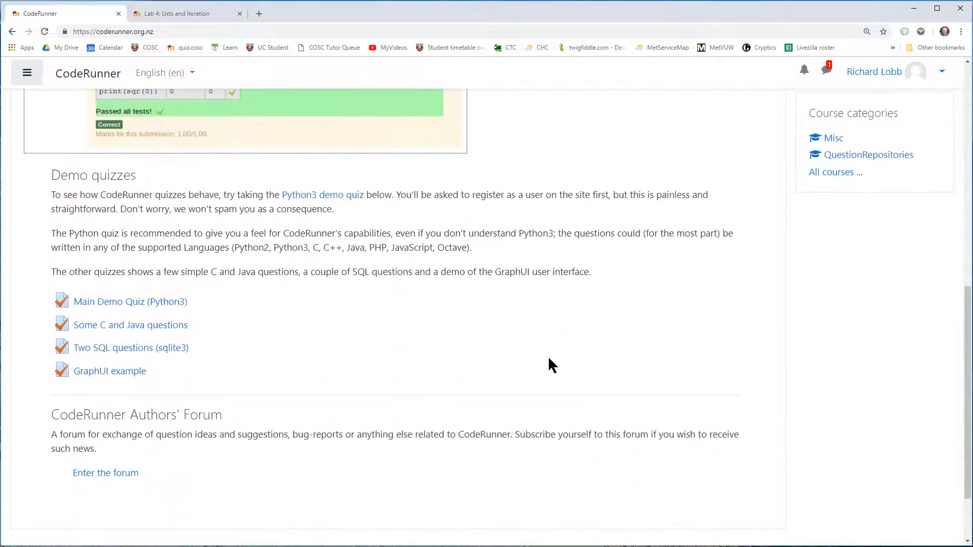
pyautogui.click(129, 324)
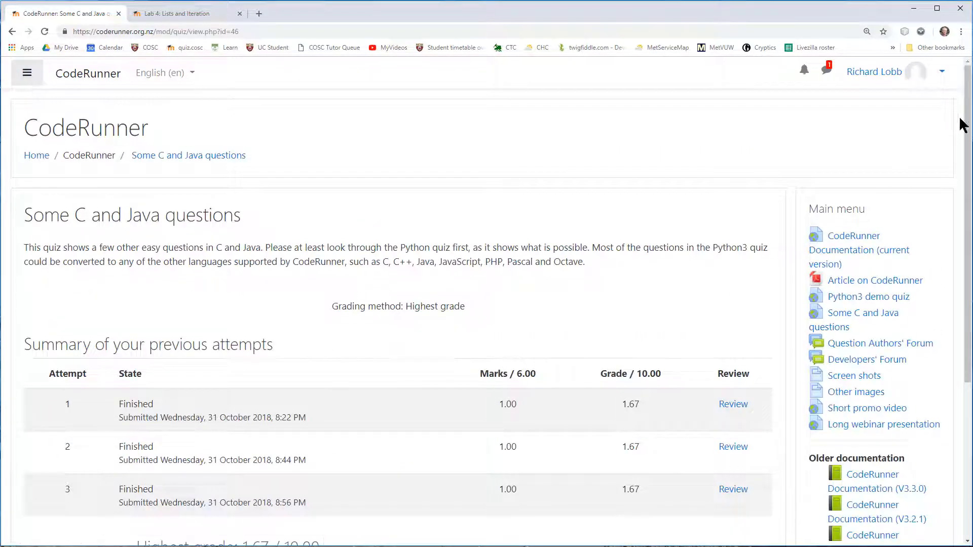
pyautogui.scroll(-3)
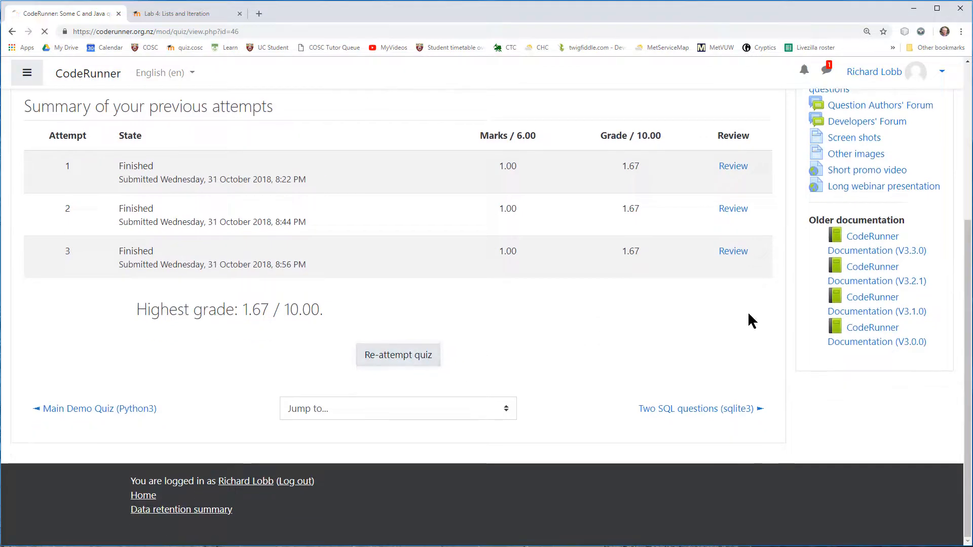
# - Re-attempt the quiz and write a C answer 'int sqr(int n)' returning n * n
pyautogui.click(397, 355)
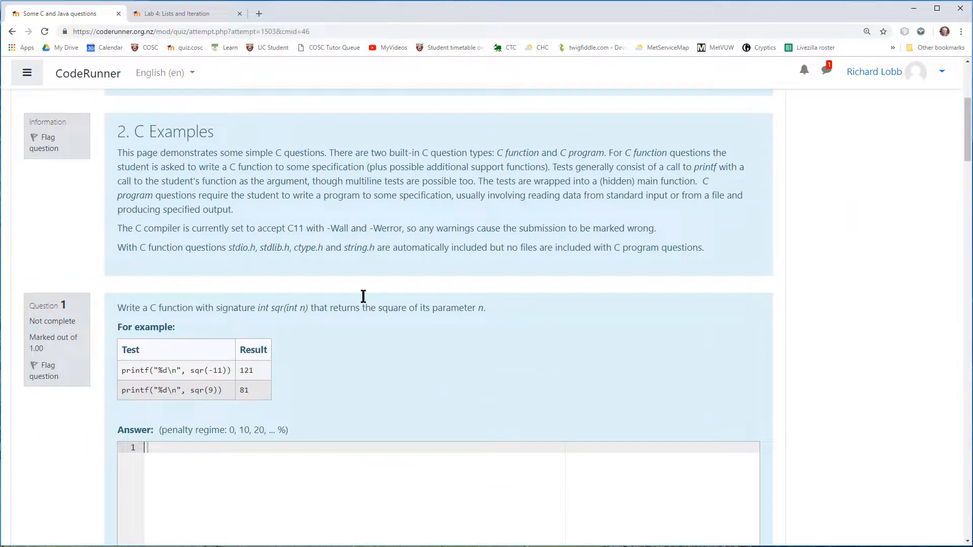
pyautogui.scroll(3)
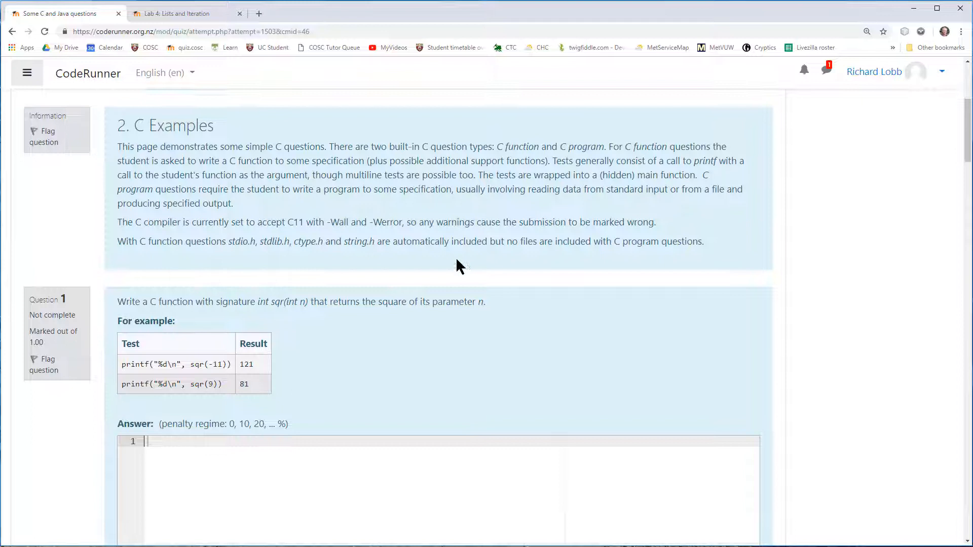
pyautogui.scroll(-3)
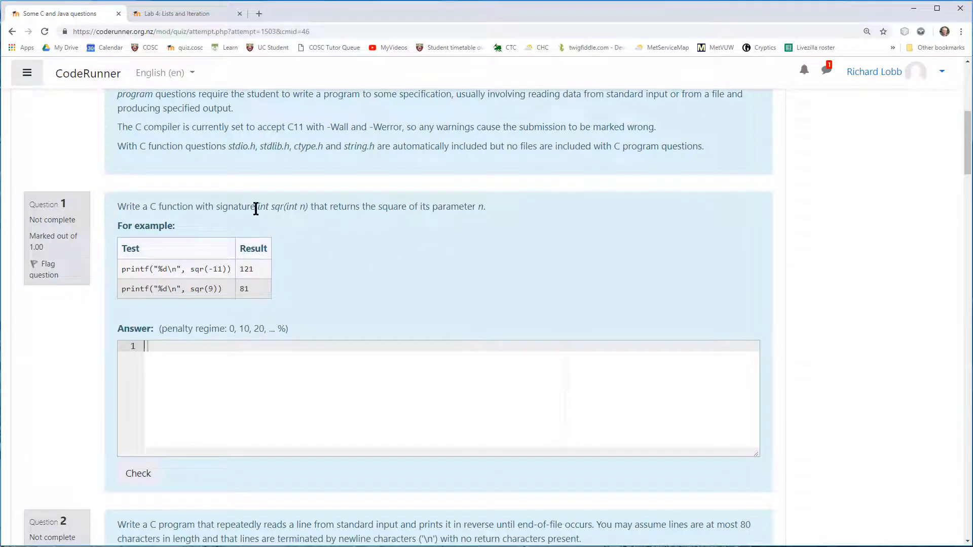
pyautogui.moveTo(257, 207); pyautogui.dragTo(307, 207)
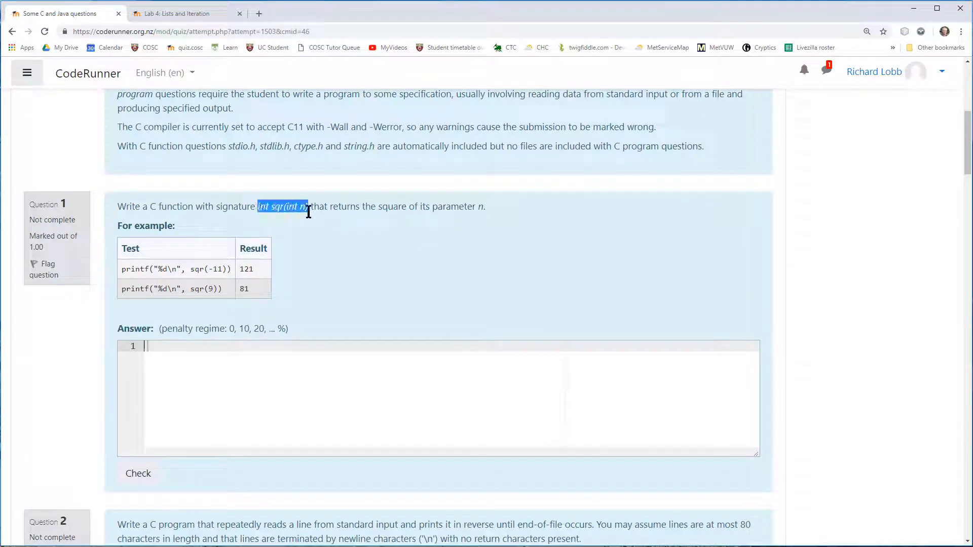
pyautogui.write('int sqr(int n) {')
pyautogui.write('ret')
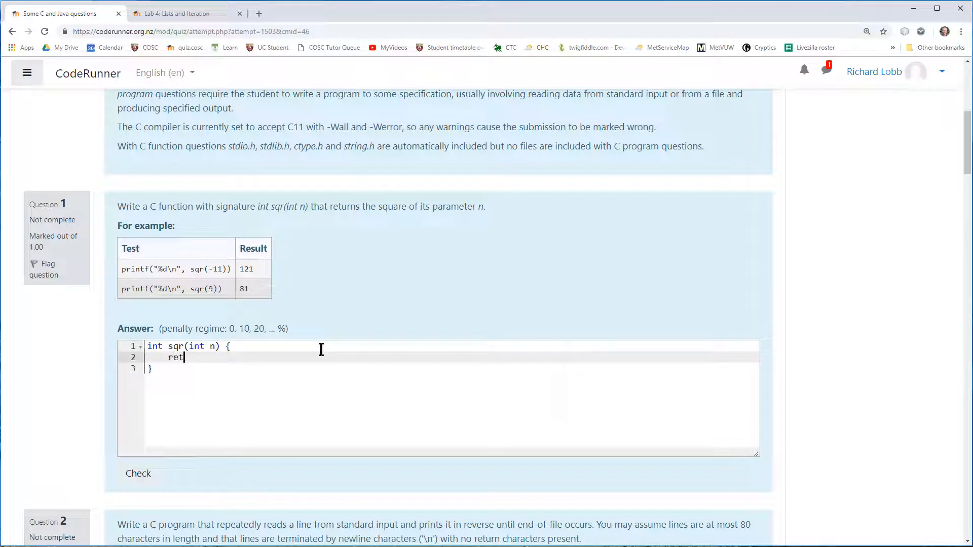
pyautogui.write('urn n * n;')
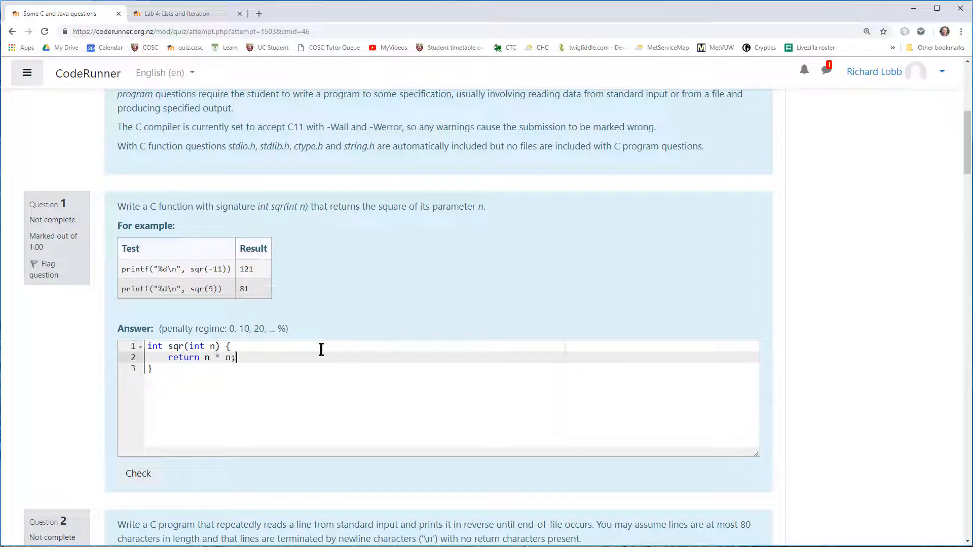
# - Check the C sqr answer, passing all tests for Correct 1.00/1.00
pyautogui.click(138, 473)
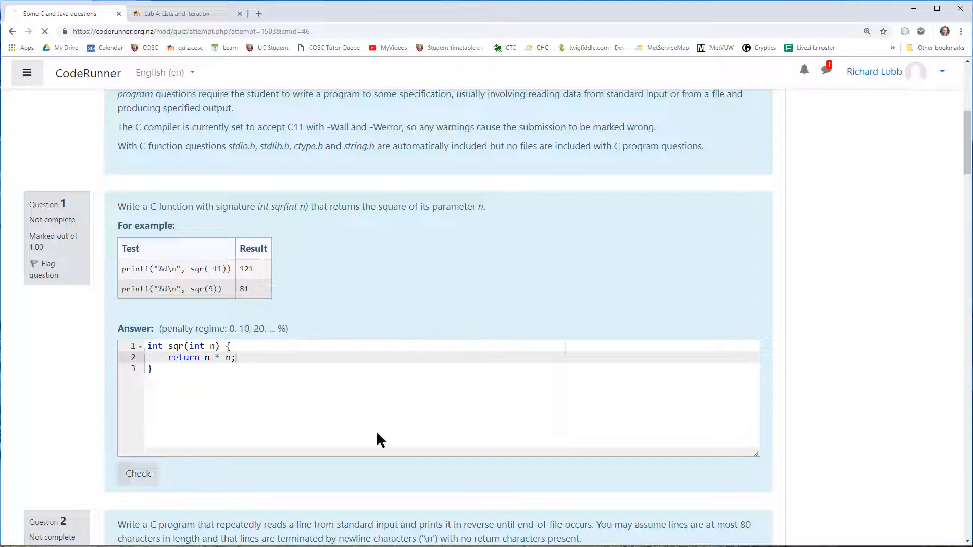
pyautogui.click(138, 473)
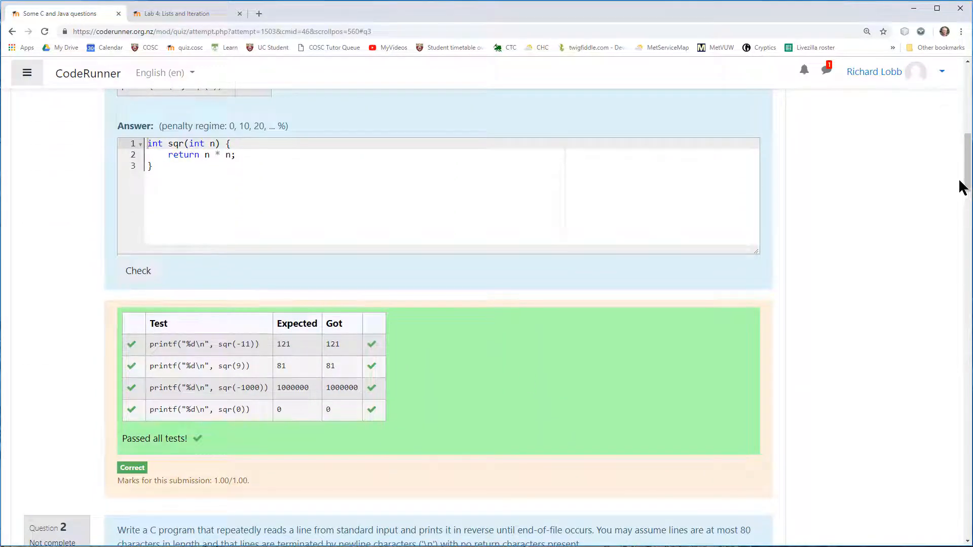
pyautogui.scroll(-3)
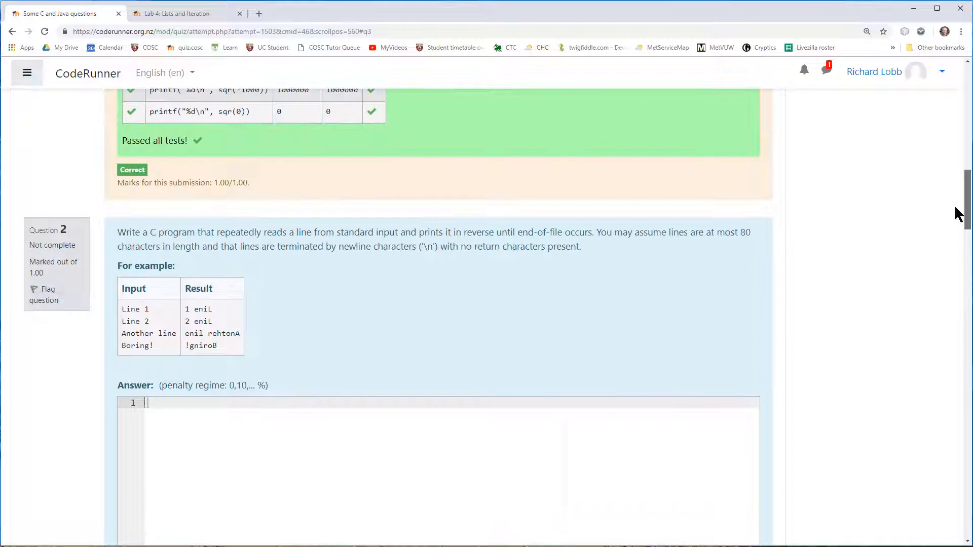
# - Browse the remaining C and Java questions, selecting Question 4's Java signature, then return home
pyautogui.scroll(-3)
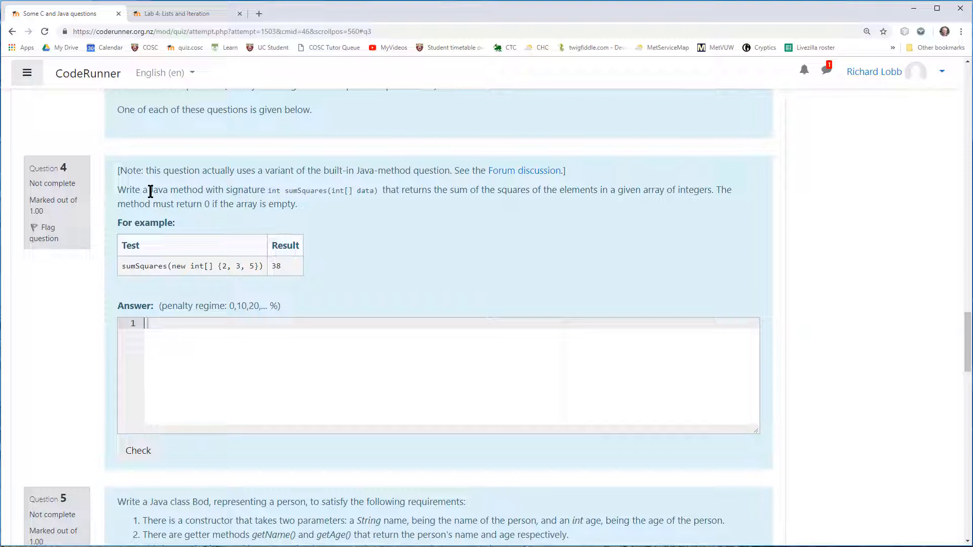
pyautogui.moveTo(150, 190); pyautogui.dragTo(377, 189)
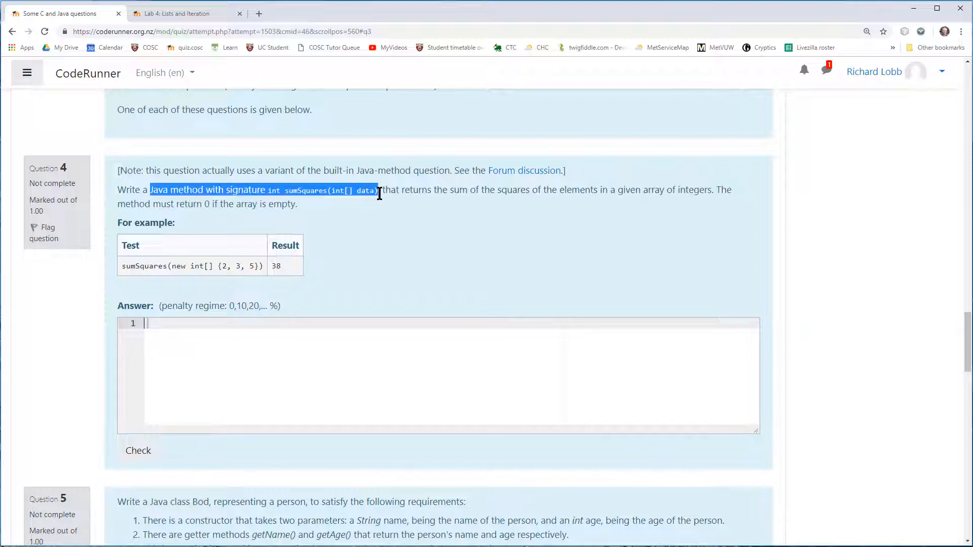
pyautogui.scroll(-3)
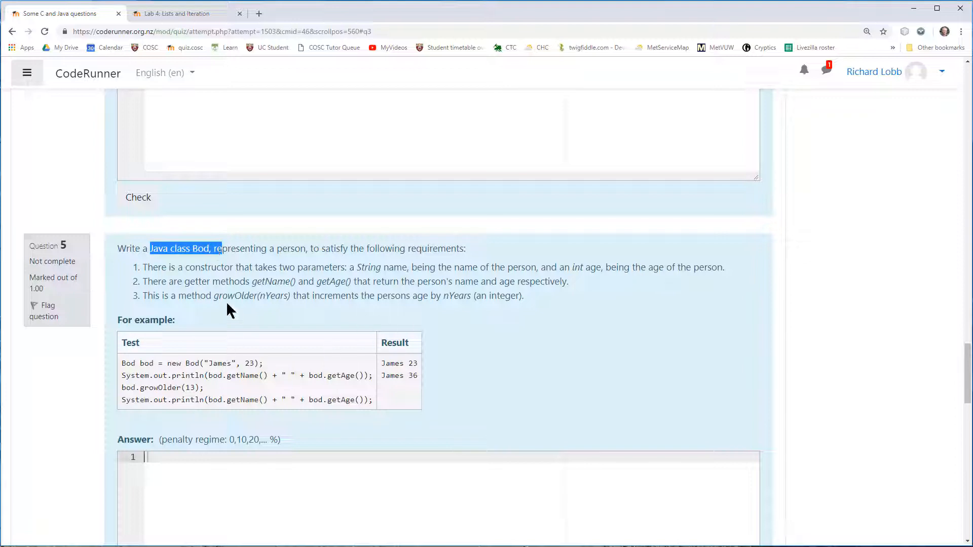
pyautogui.moveTo(386, 316)
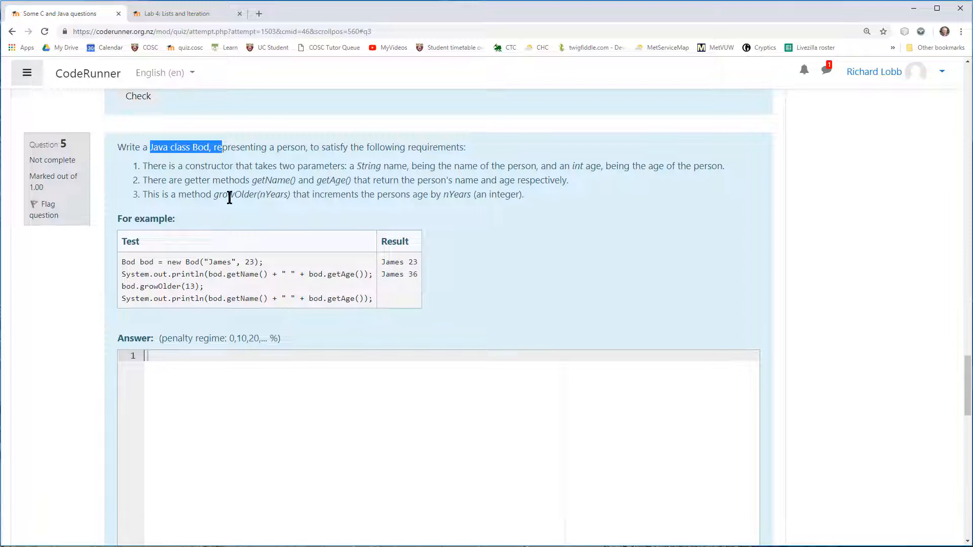
pyautogui.moveTo(937, 361)
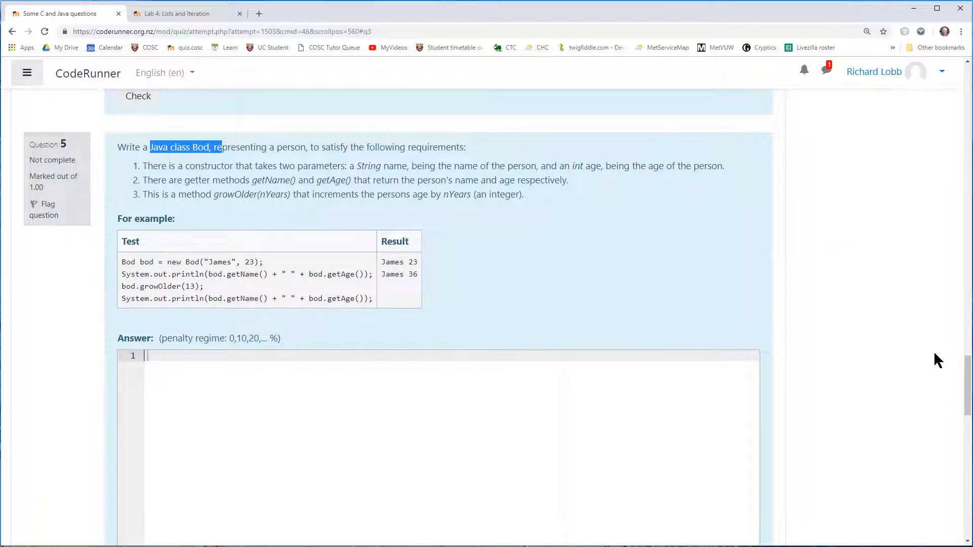
pyautogui.scroll(-3)
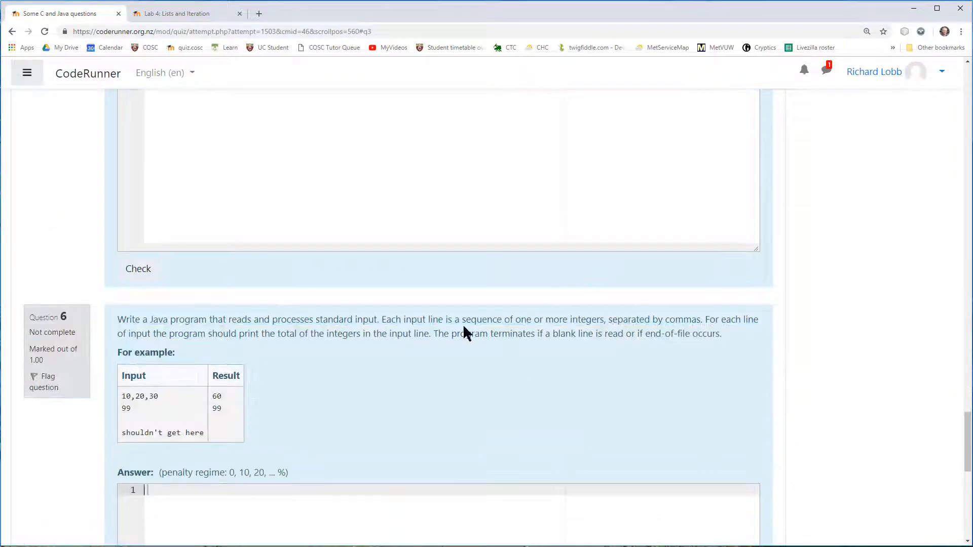
pyautogui.scroll(3)
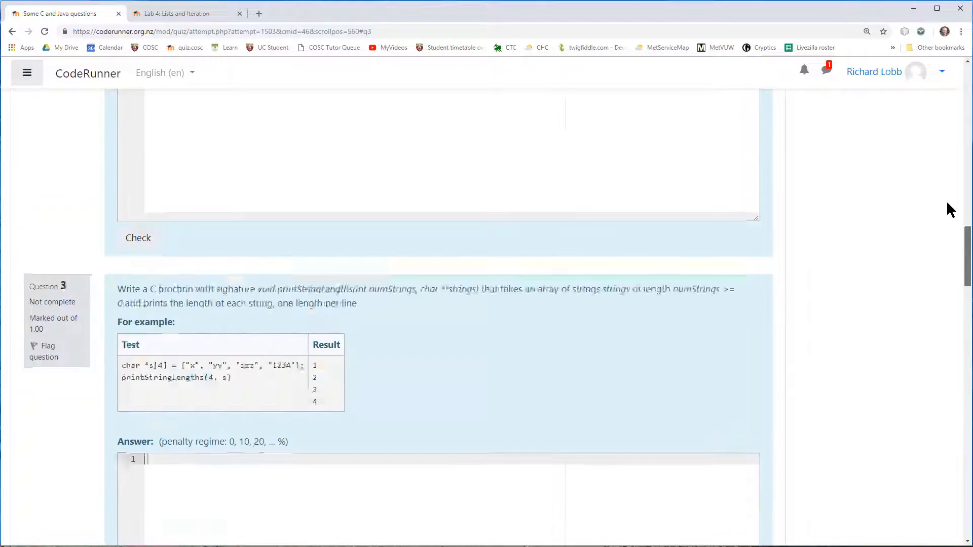
pyautogui.scroll(3)
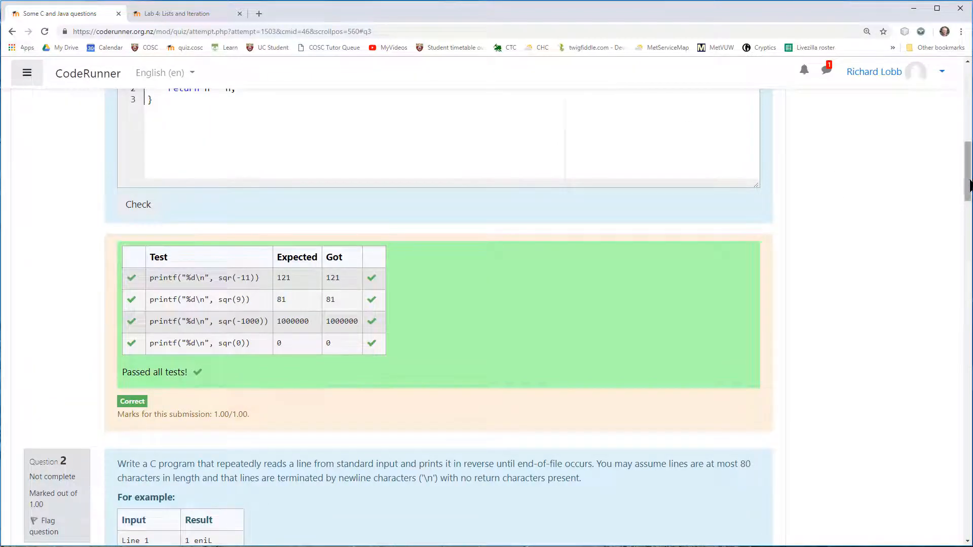
pyautogui.scroll(3)
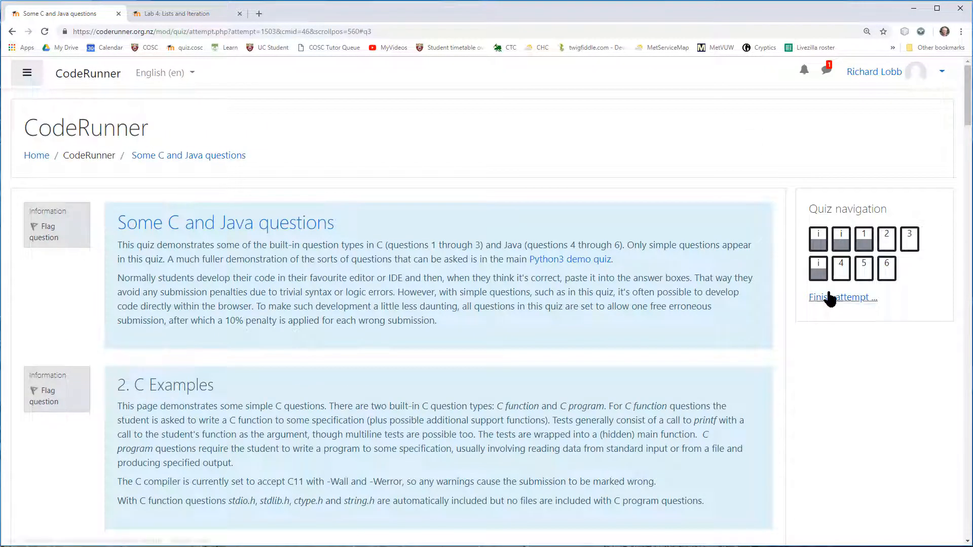
pyautogui.moveTo(12, 31)
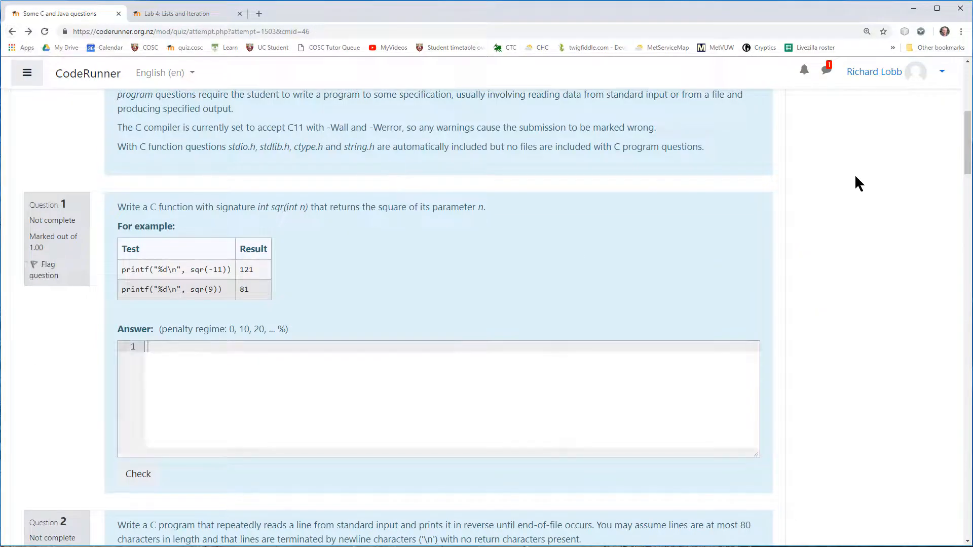
pyautogui.scroll(-3)
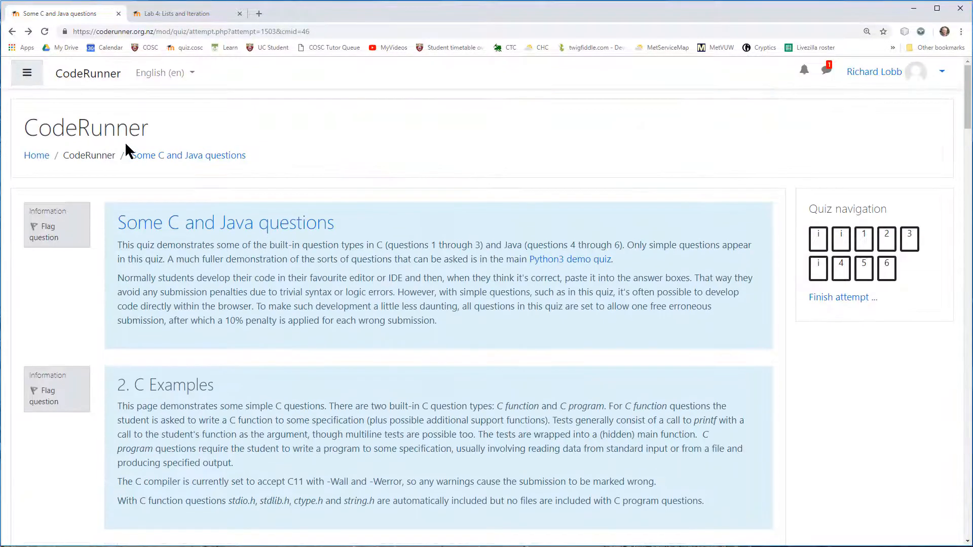
pyautogui.click(89, 155)
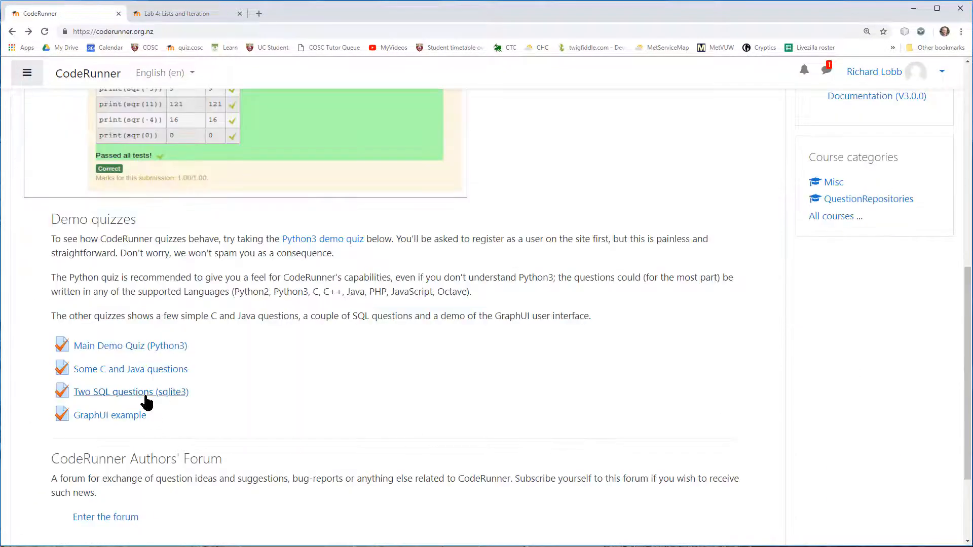
# - Open the Two SQL questions (sqlite3) quiz and continue the in-progress attempt
pyautogui.click(130, 391)
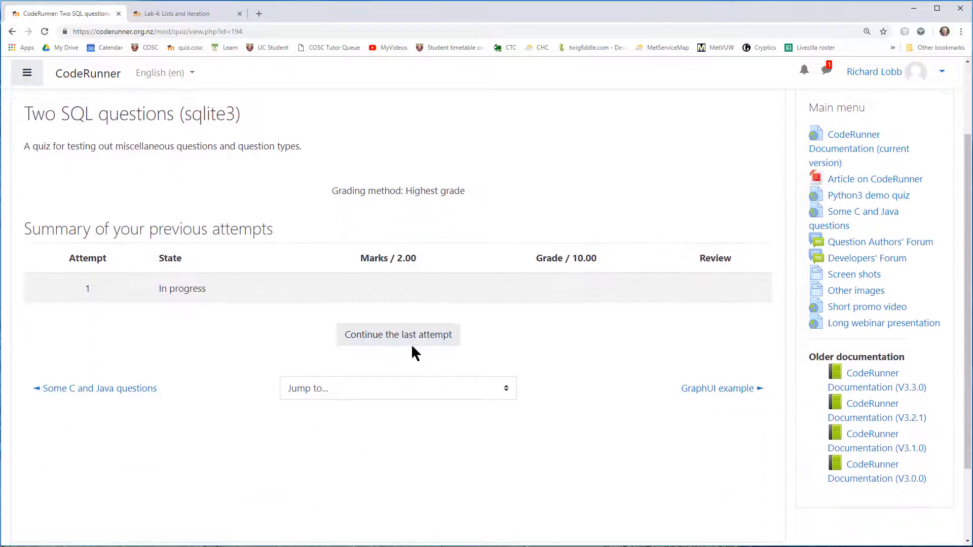
pyautogui.click(397, 334)
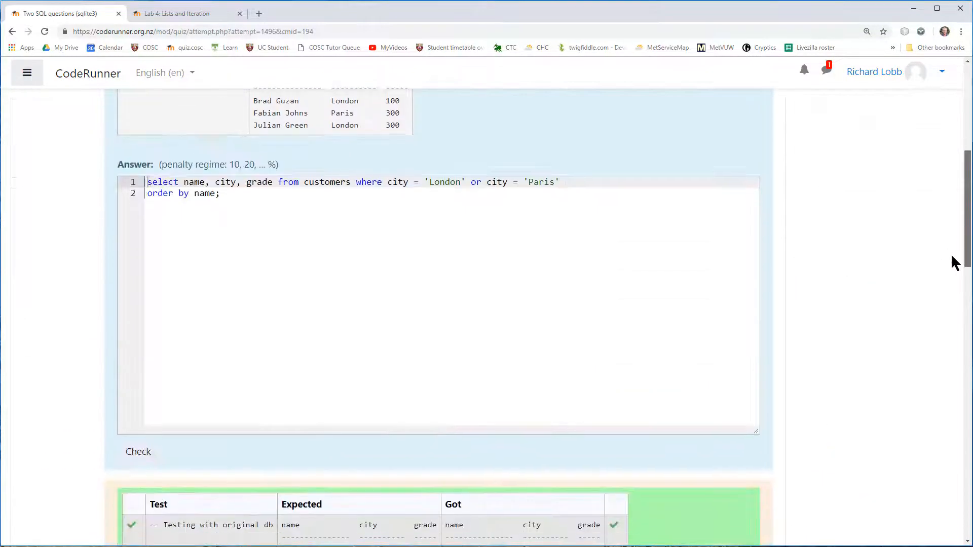
pyautogui.scroll(3)
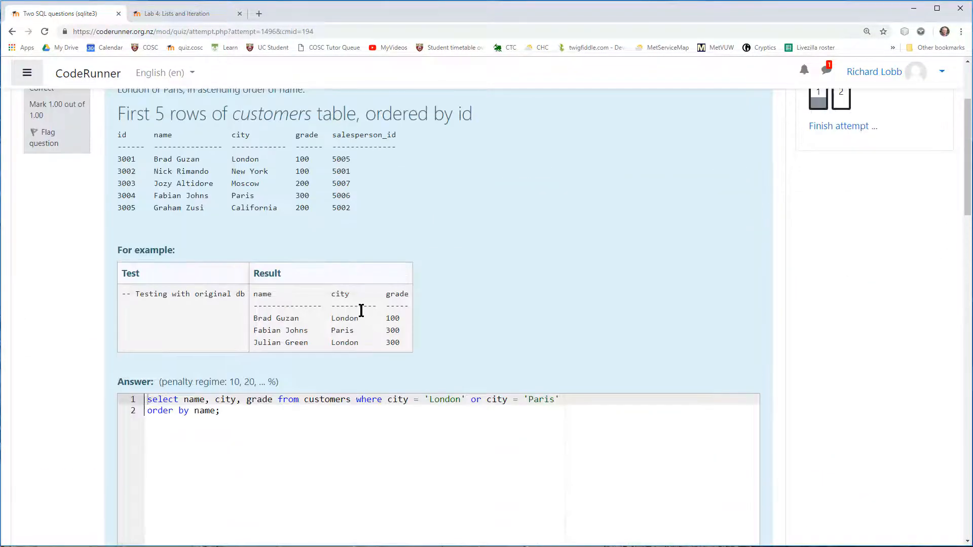
pyautogui.moveTo(477, 394)
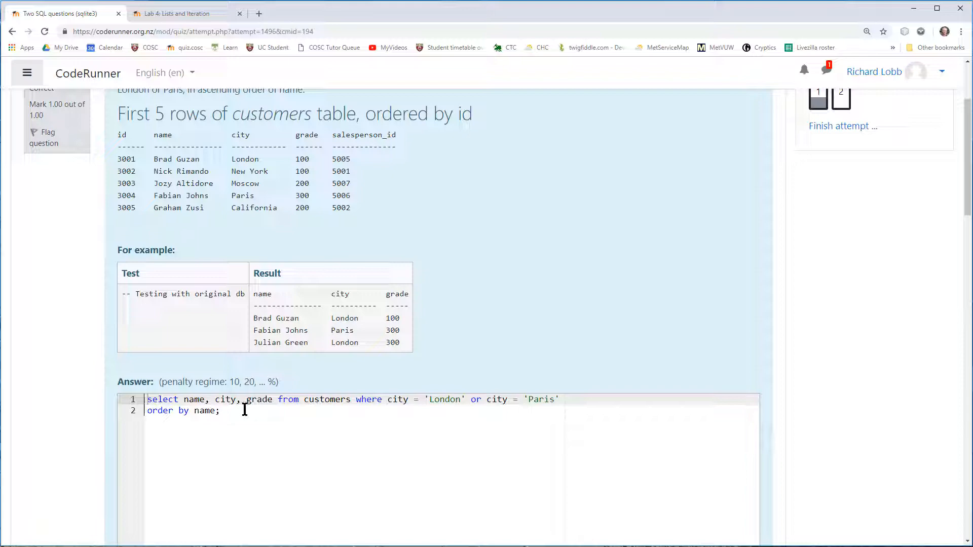
pyautogui.moveTo(961, 217)
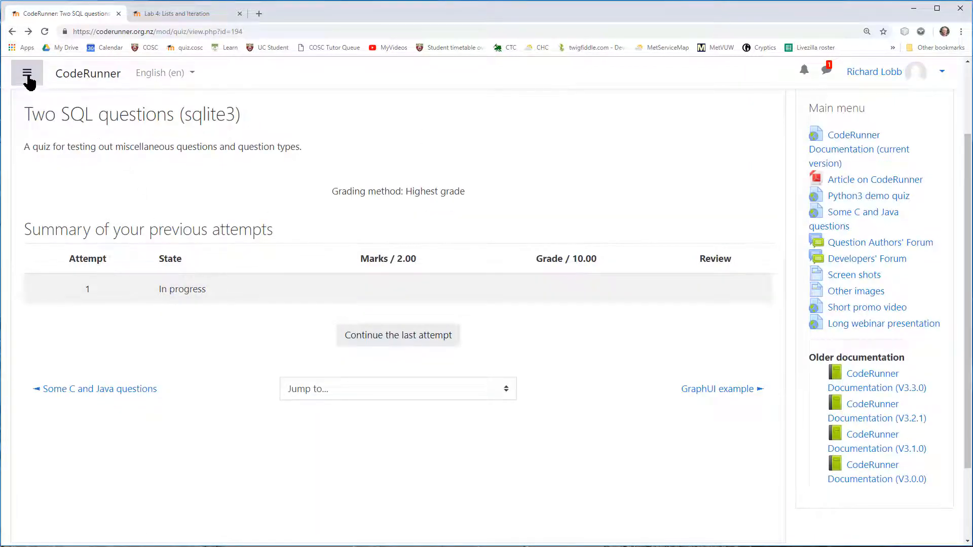
# - Return to the site home page and open the 'GraphUI example' demo quiz
pyautogui.click(27, 73)
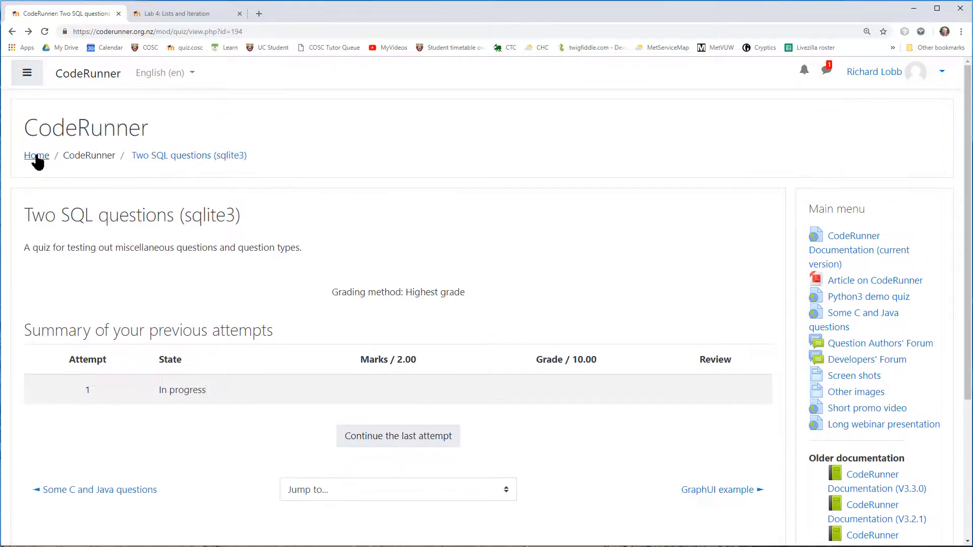
pyautogui.click(37, 155)
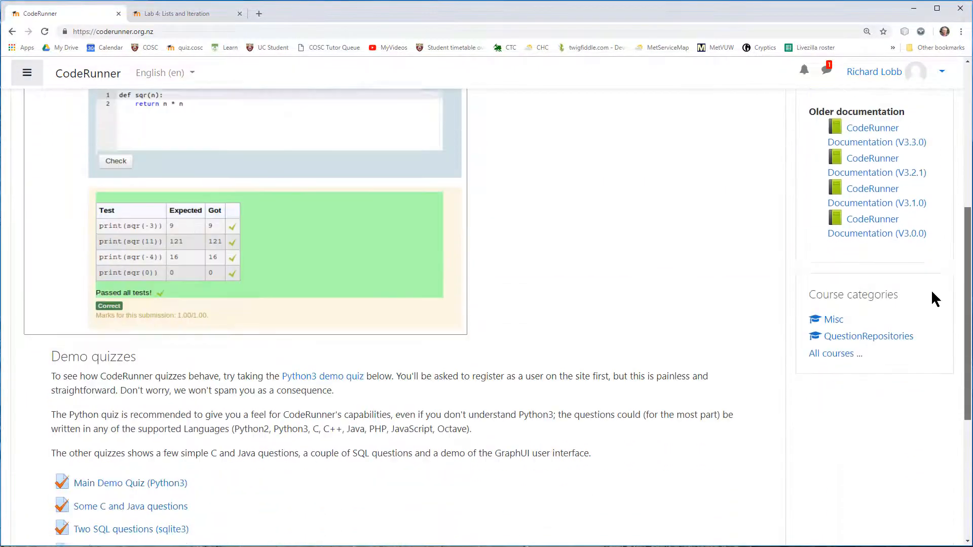
pyautogui.scroll(-3)
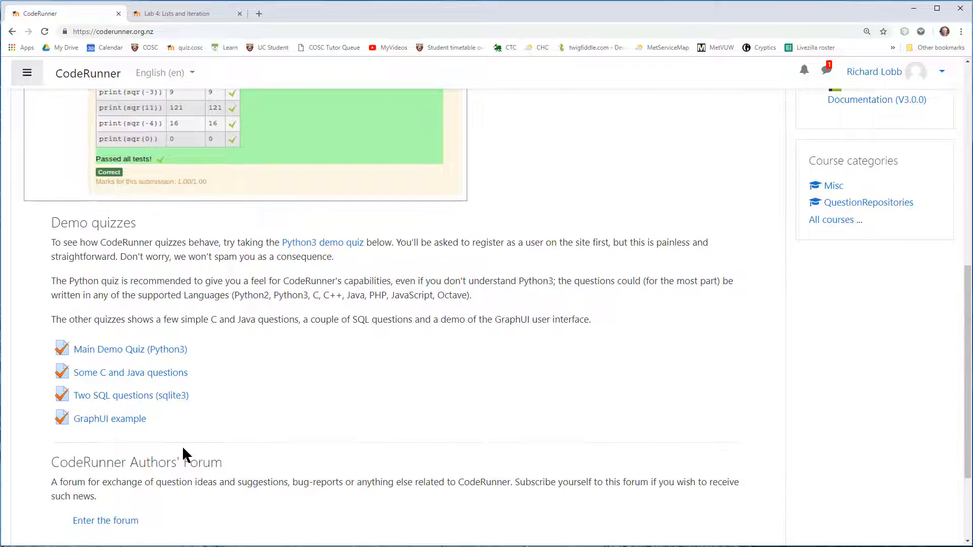
pyautogui.moveTo(628, 292)
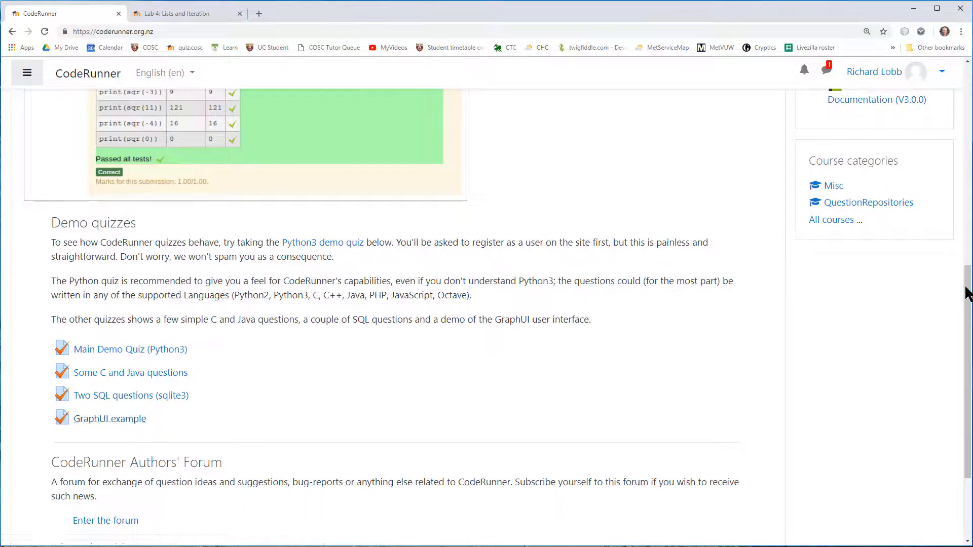
pyautogui.moveTo(109, 419)
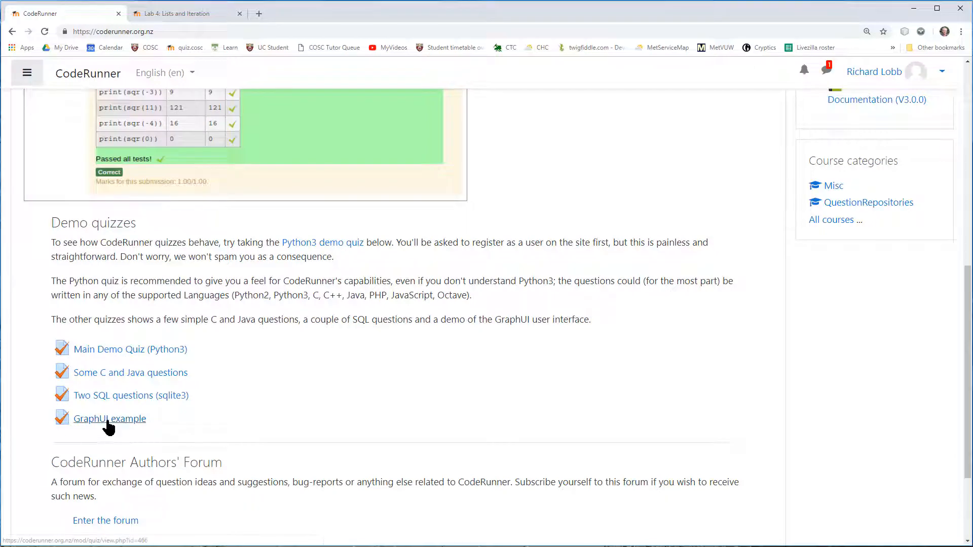
pyautogui.click(109, 419)
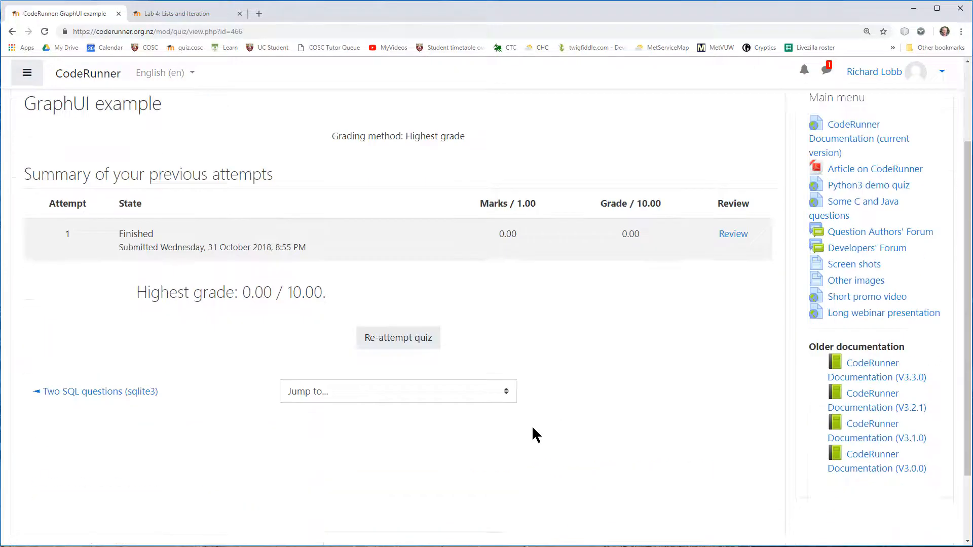
# - Start a fresh re-attempt of the GraphUI quiz and move down to question 1
pyautogui.click(397, 337)
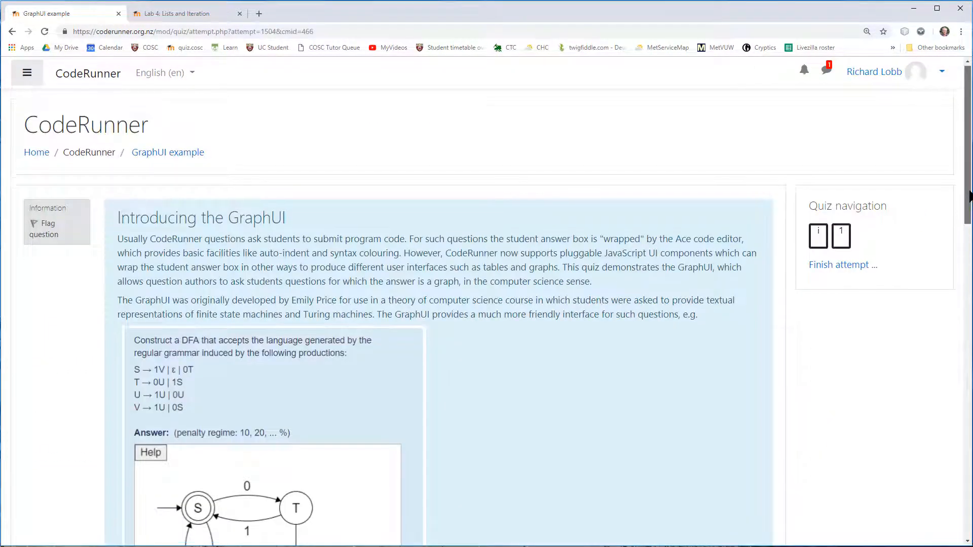
pyautogui.scroll(-3)
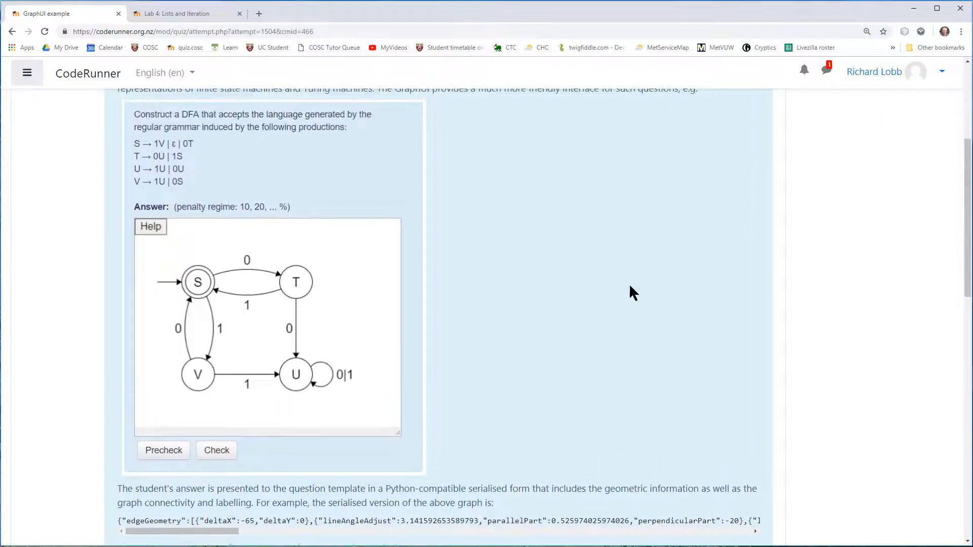
pyautogui.moveTo(145, 163)
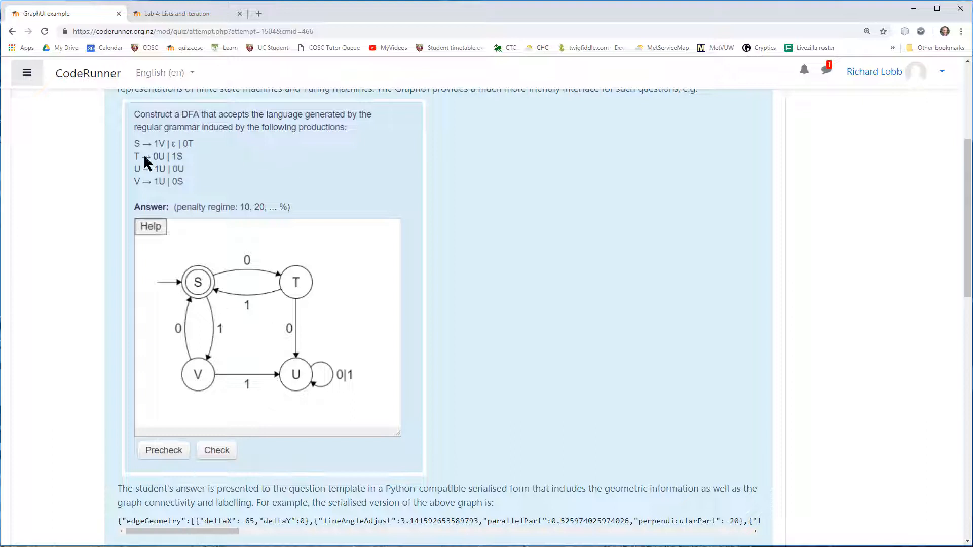
pyautogui.moveTo(124, 132)
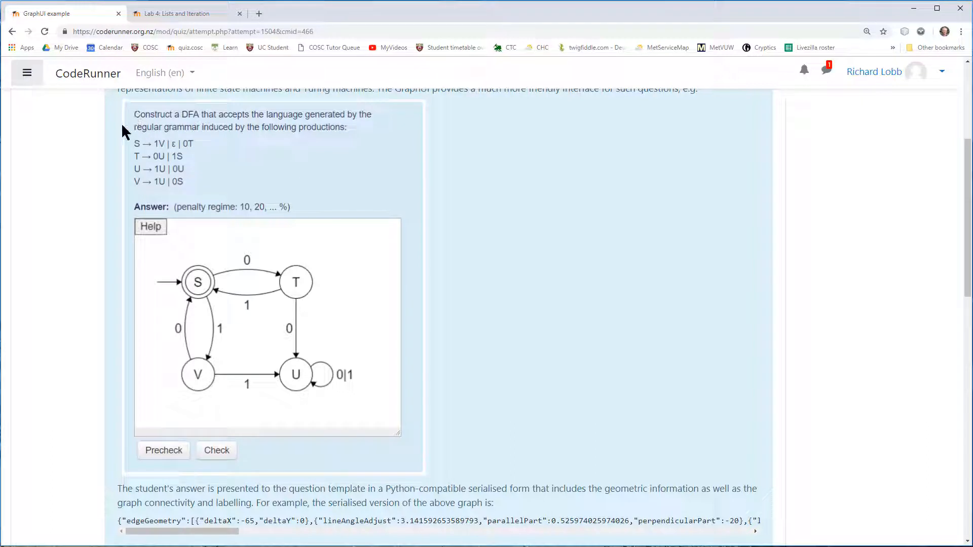
pyautogui.moveTo(130, 122)
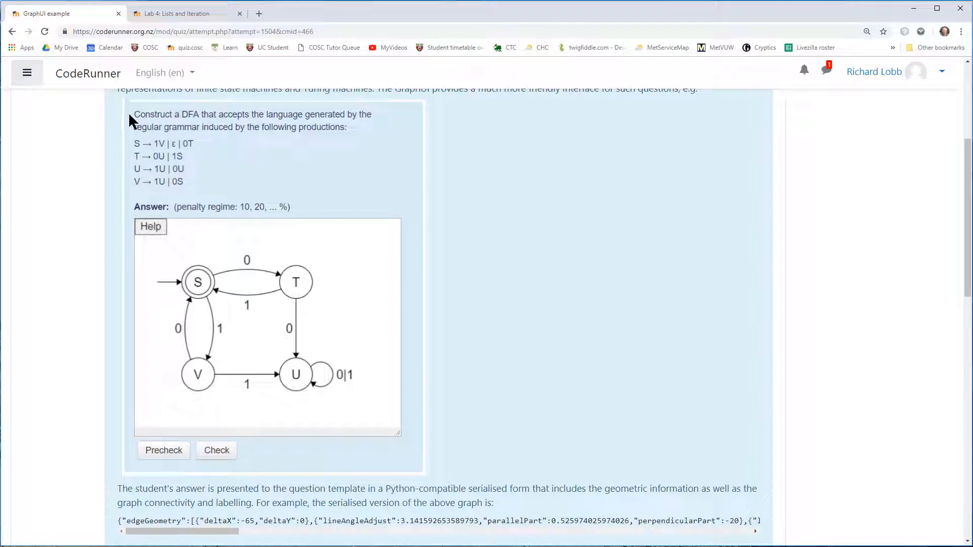
pyautogui.moveTo(189, 123)
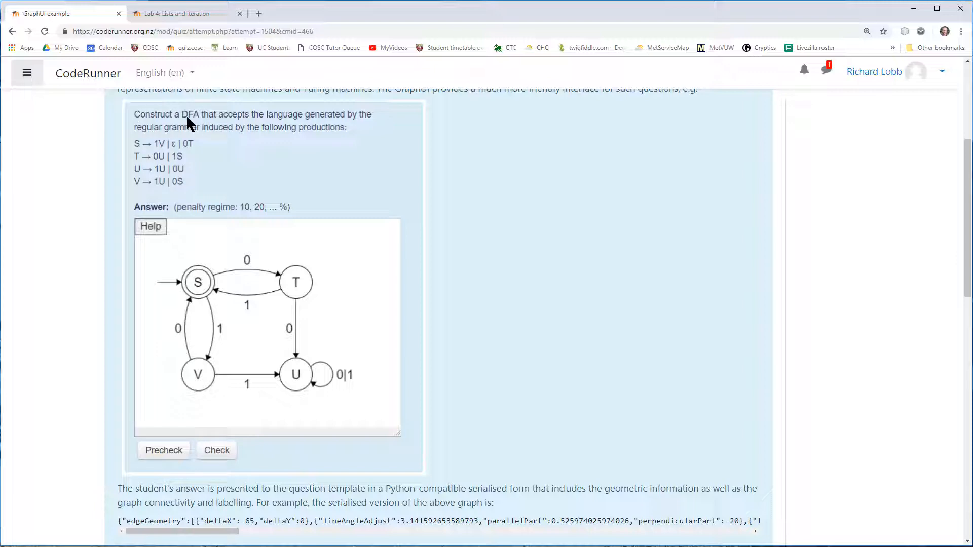
pyautogui.moveTo(372, 128)
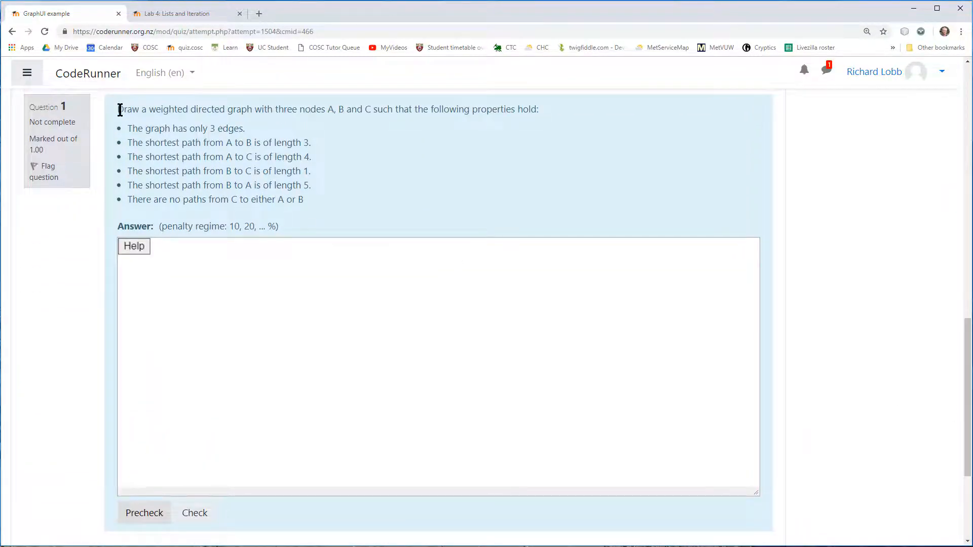
# - Highlight the question text naming nodes A, B, C and place the first nodes on the answer canvas
pyautogui.moveTo(119, 109); pyautogui.dragTo(337, 109)
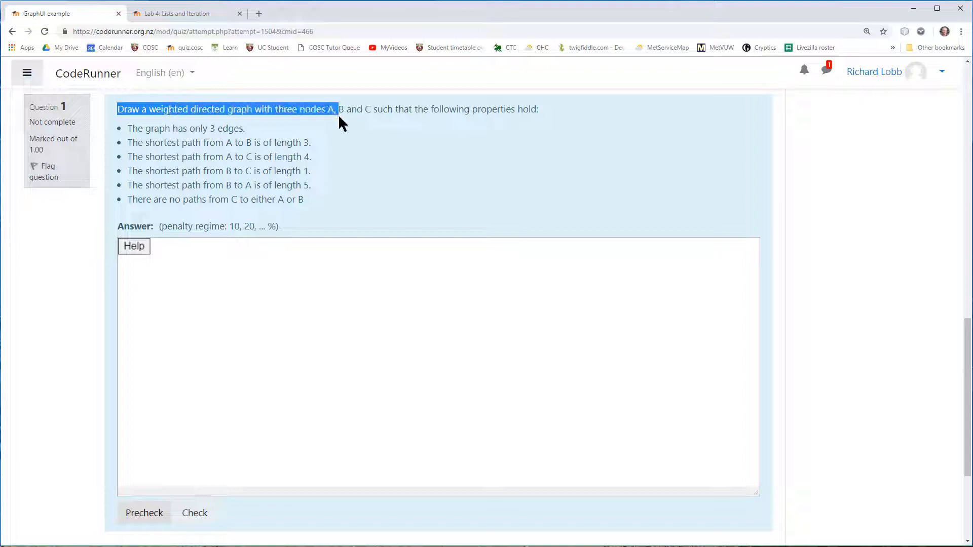
pyautogui.moveTo(335, 110); pyautogui.dragTo(371, 109)
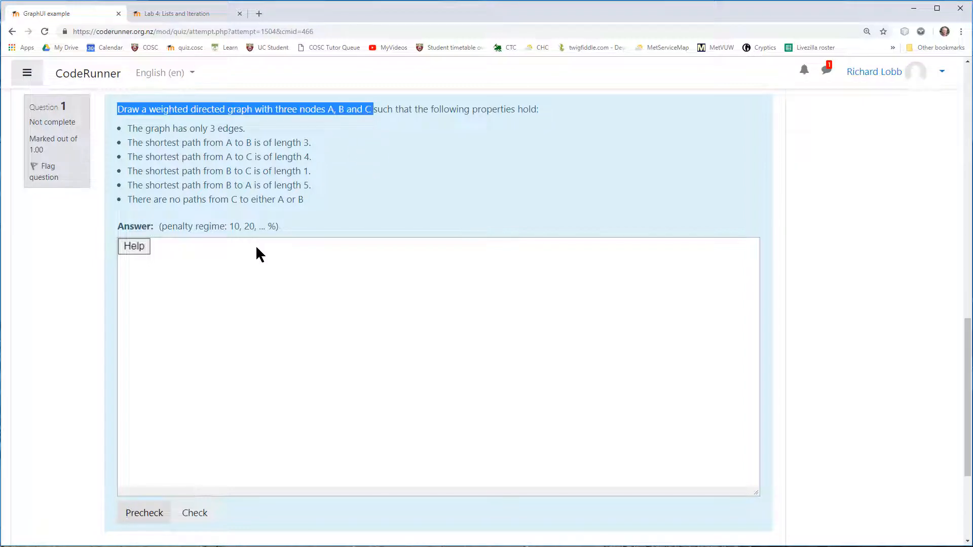
pyautogui.click(309, 299)
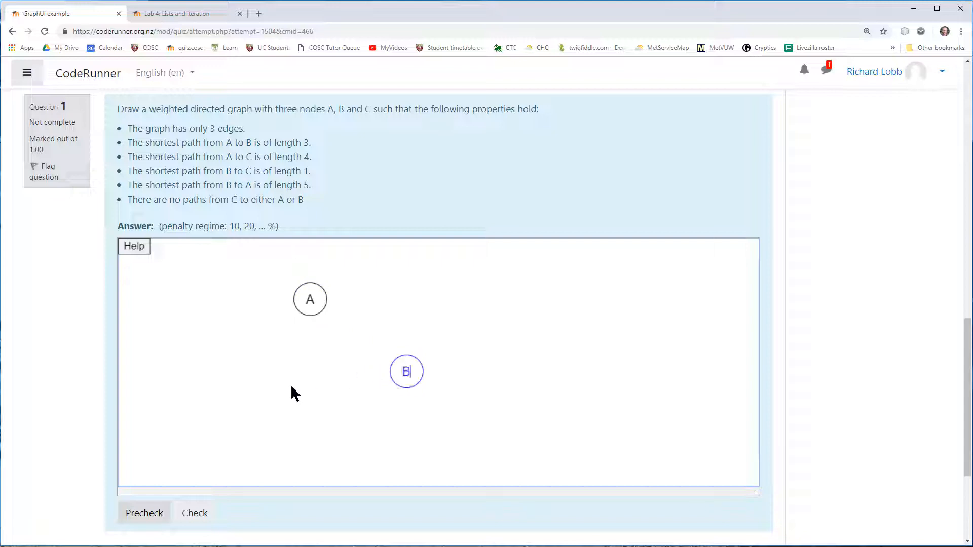
pyautogui.click(288, 387)
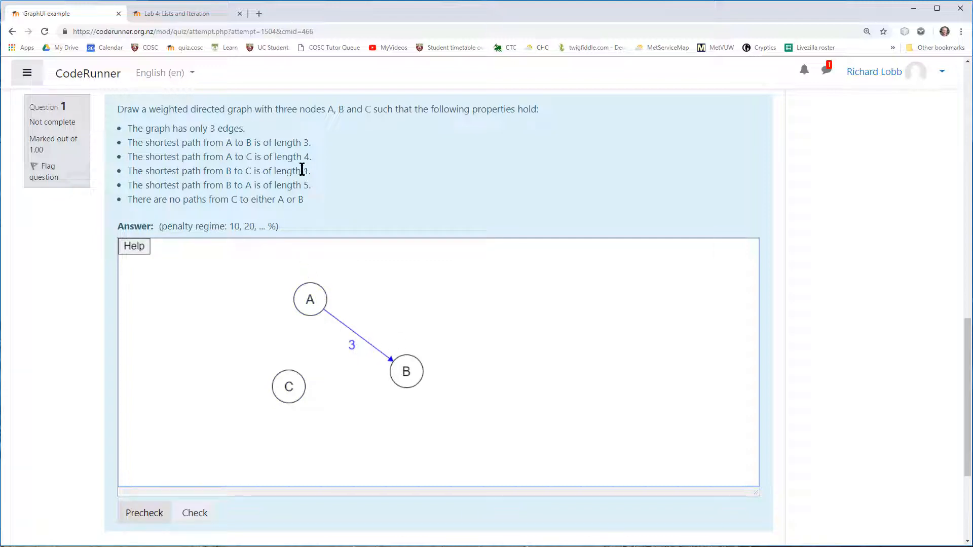
pyautogui.moveTo(317, 384)
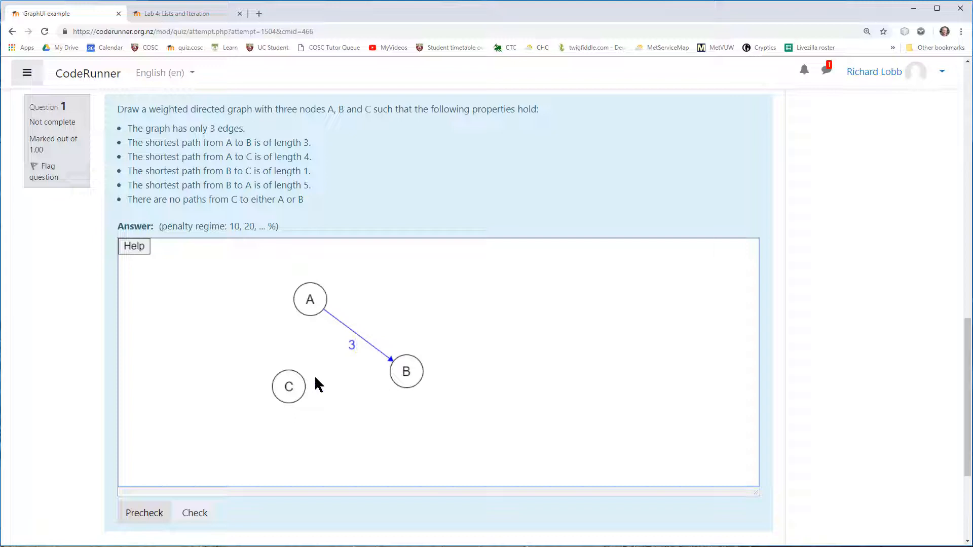
pyautogui.moveTo(405, 372)
pyautogui.write('1')
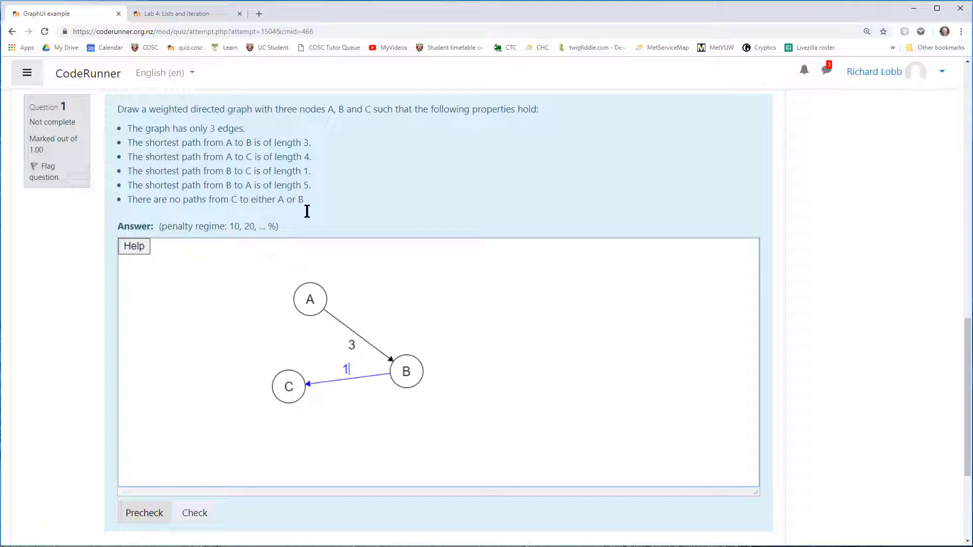
pyautogui.moveTo(305, 383)
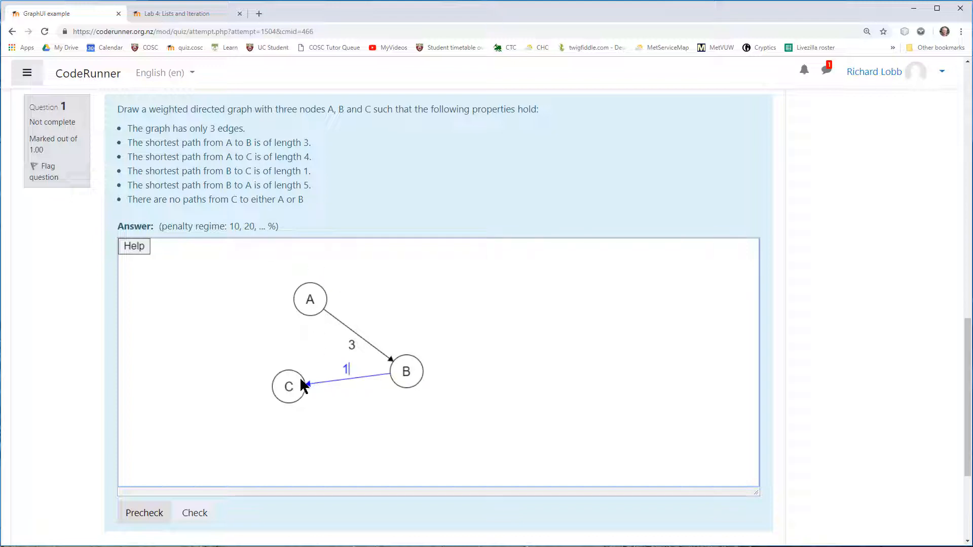
pyautogui.moveTo(365, 344)
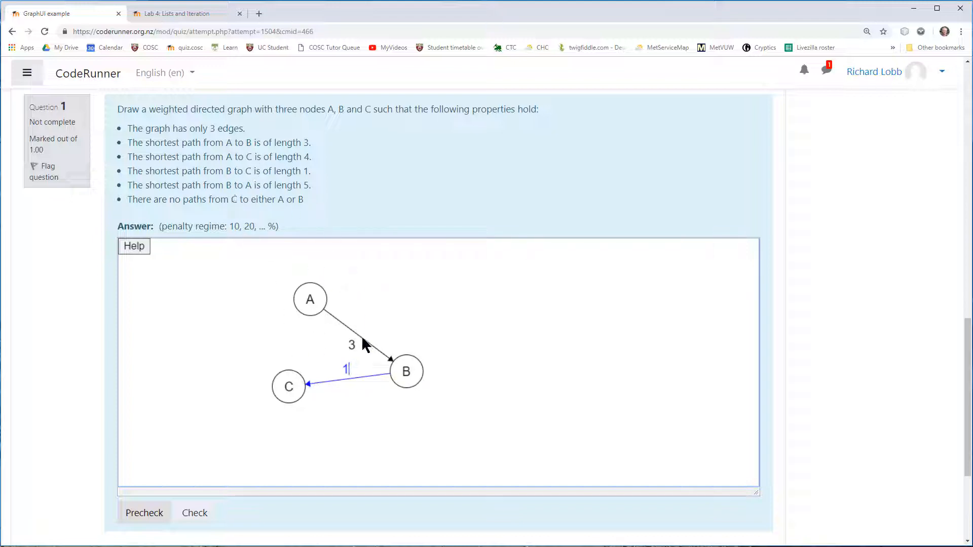
pyautogui.moveTo(408, 374)
pyautogui.write('5')
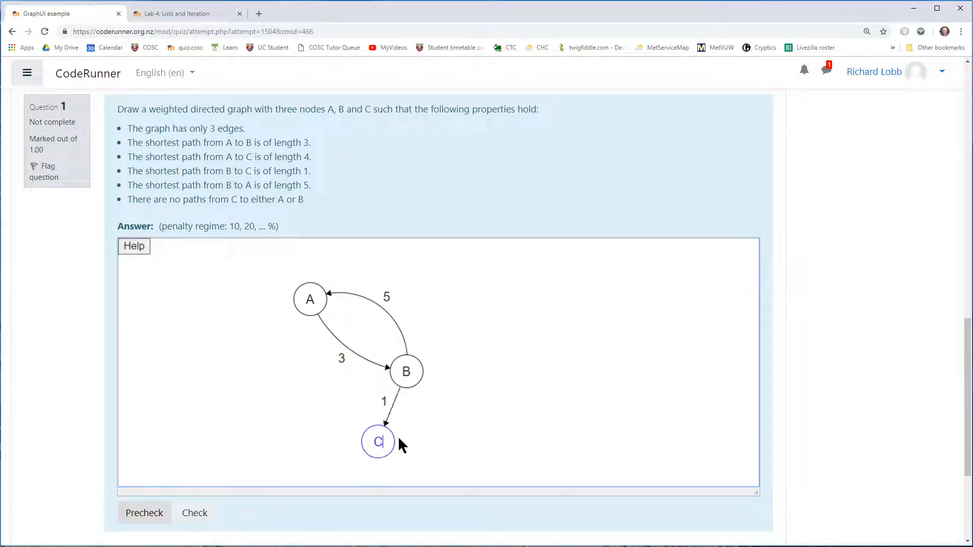
# - Scroll through the test results showing the graph answer marked Correct at 1.00/1.00
pyautogui.scroll(-3)
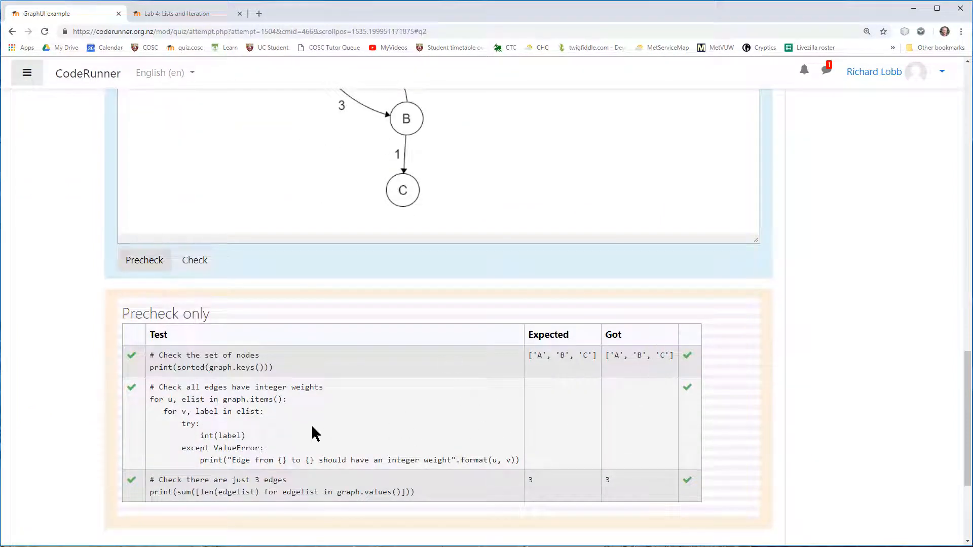
pyautogui.scroll(3)
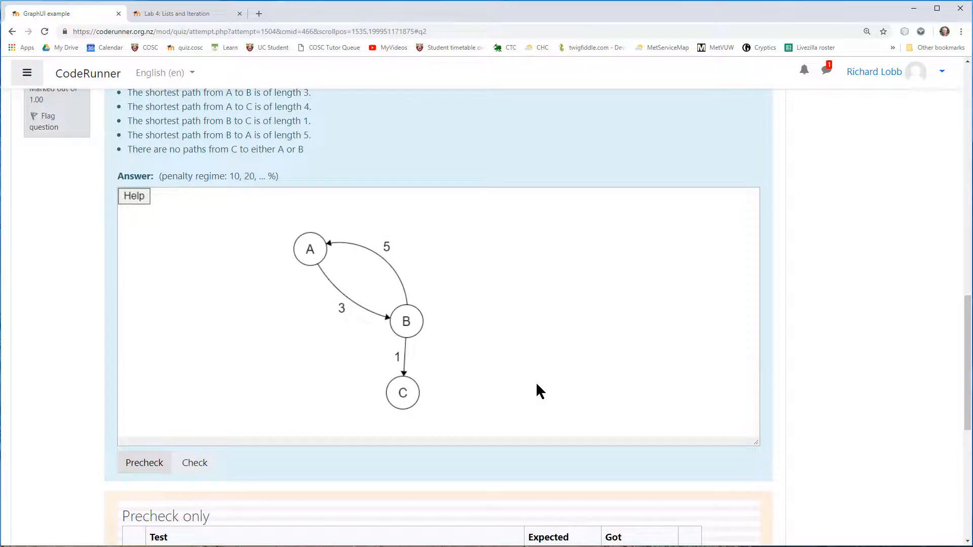
pyautogui.scroll(-3)
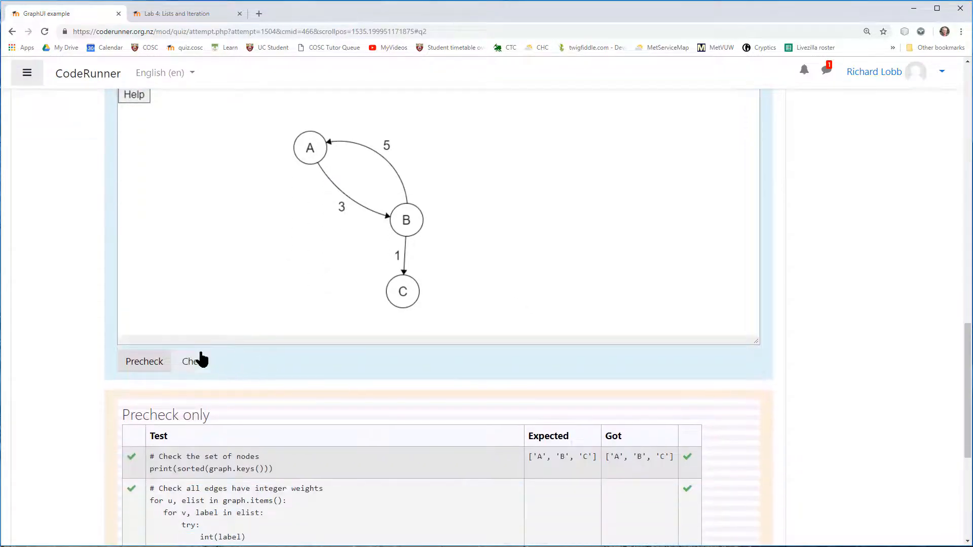
pyautogui.scroll(-3)
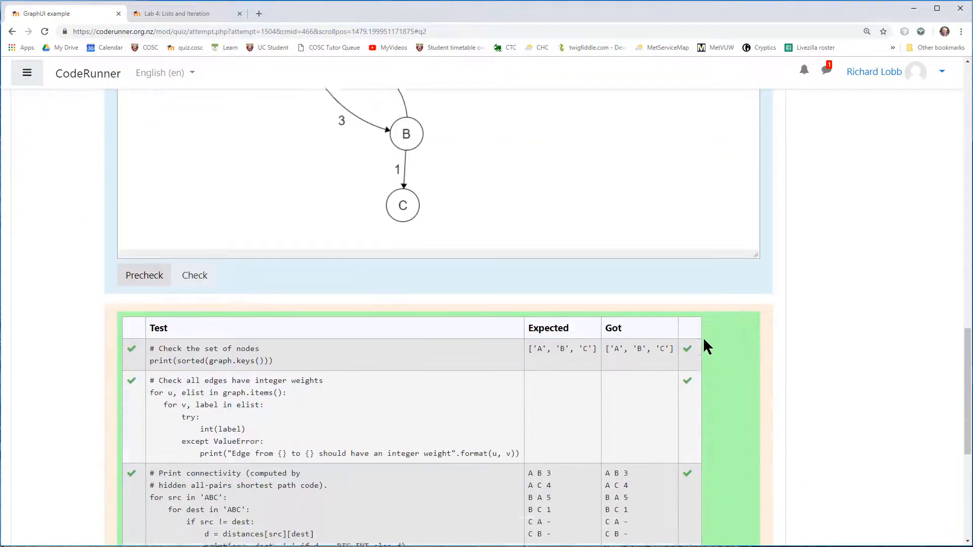
pyautogui.scroll(-3)
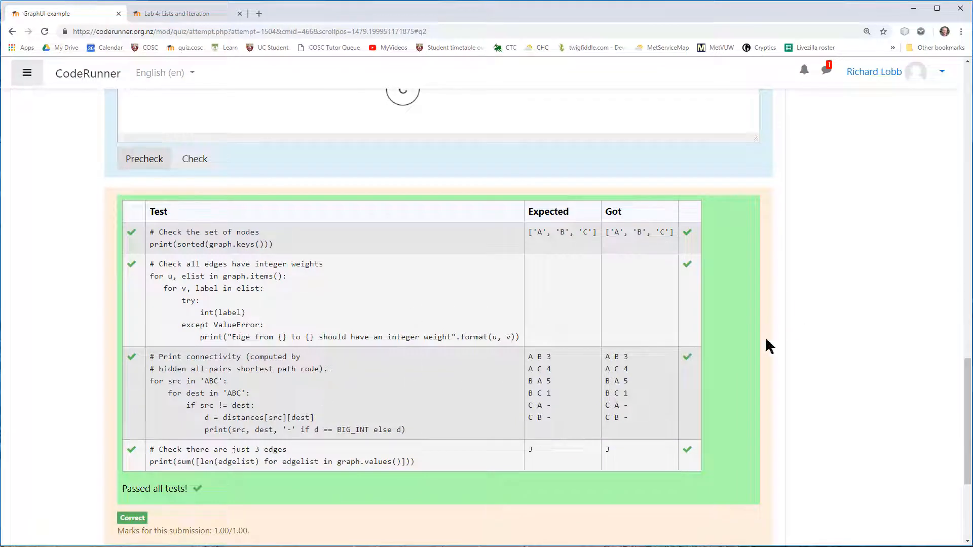
pyautogui.scroll(3)
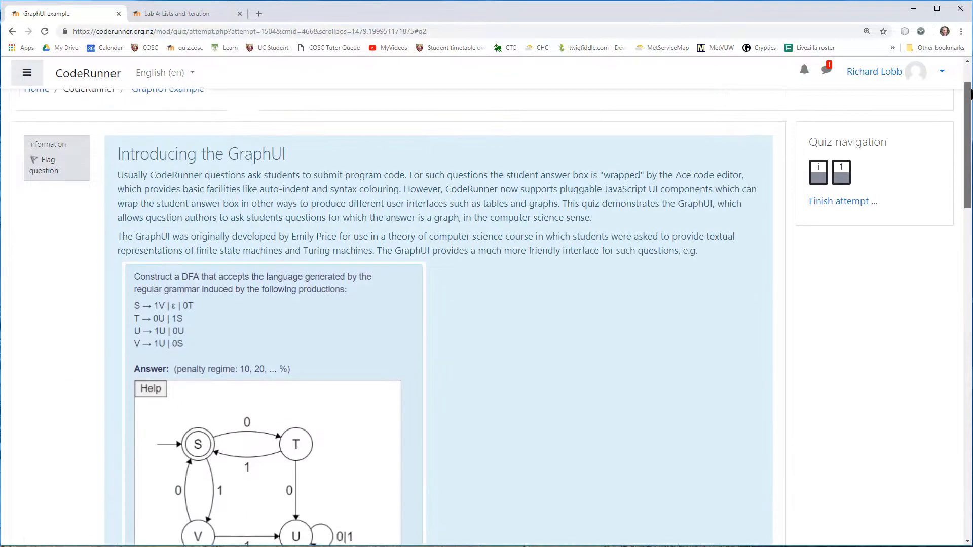
pyautogui.scroll(3)
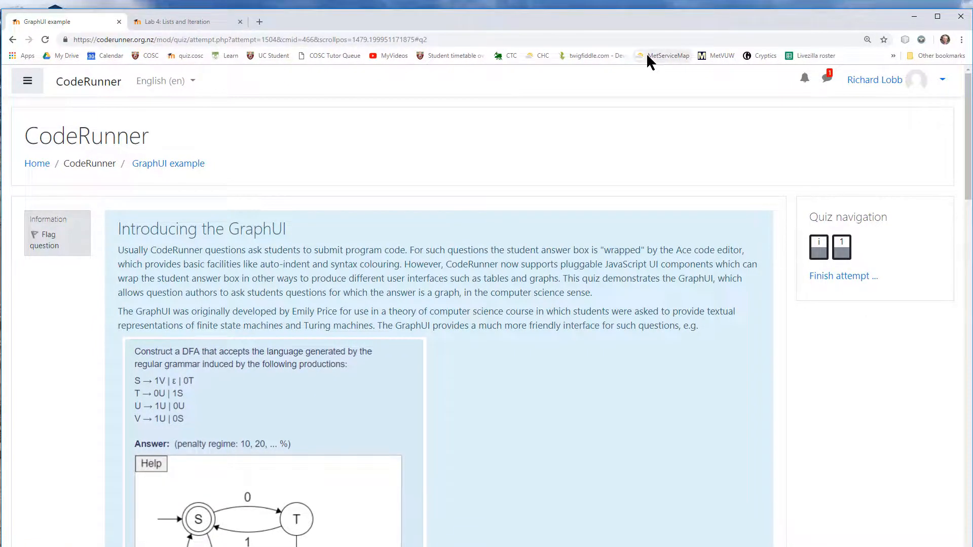
pyautogui.moveTo(449, 24)
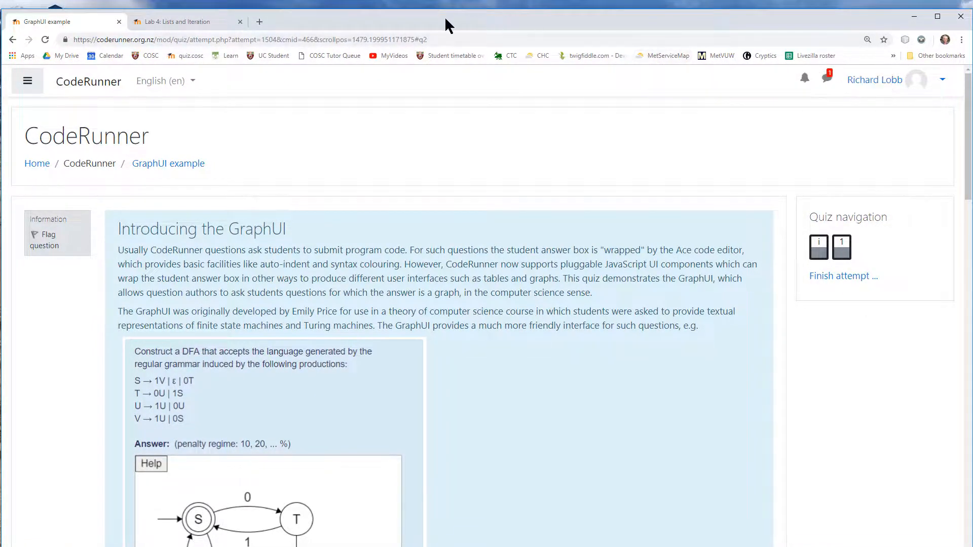